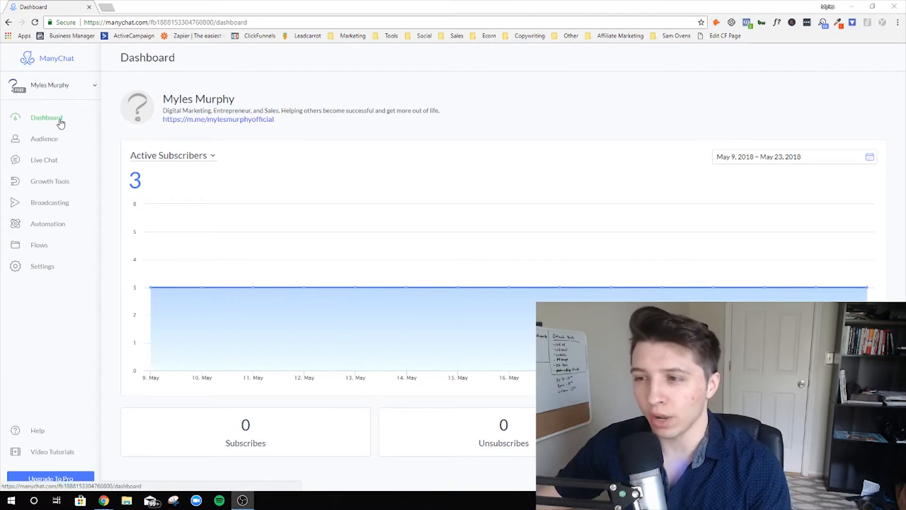
{"action": "mouse_move", "coordinate": [150, 287]}
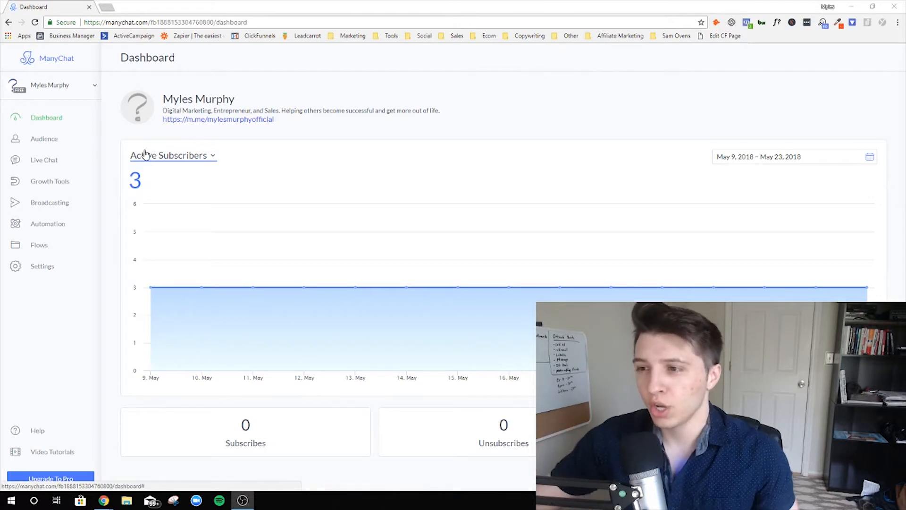
{"action": "mouse_move", "coordinate": [65, 162]}
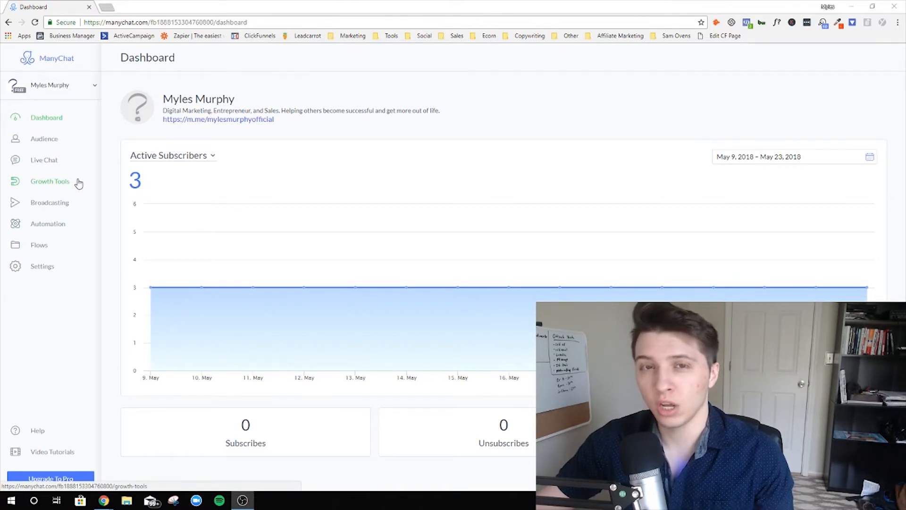
{"action": "mouse_move", "coordinate": [74, 230]}
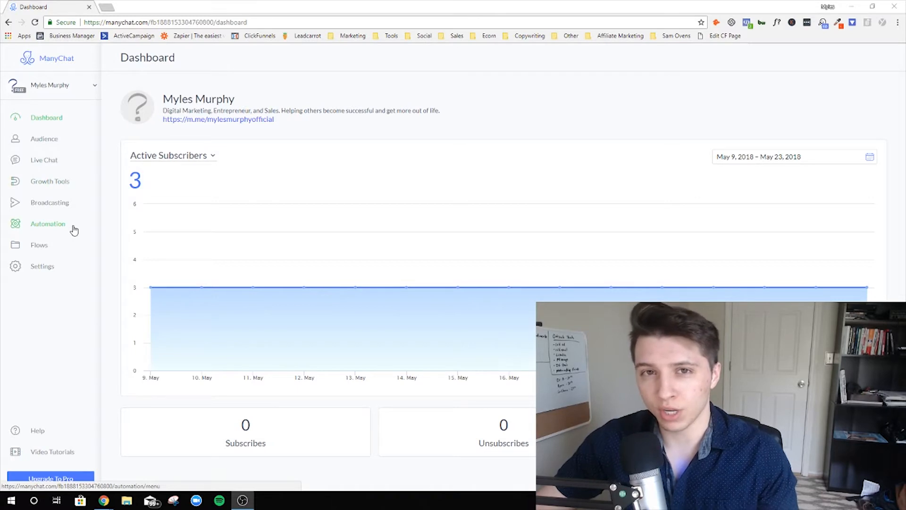
{"action": "mouse_move", "coordinate": [39, 244]}
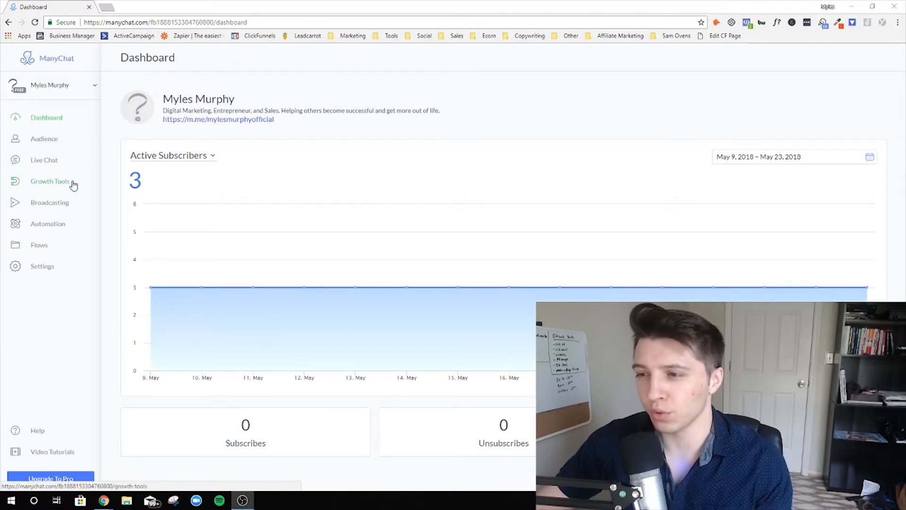
Open the Growth Tools list and start a new growth tool despite the 4/4 limit notice.
{"action": "left_click", "coordinate": [50, 181]}
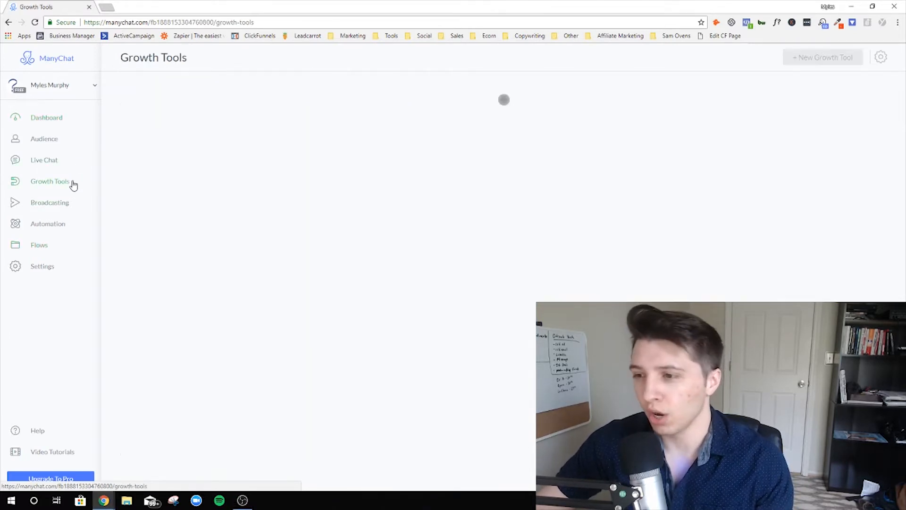
{"action": "left_click", "coordinate": [50, 180]}
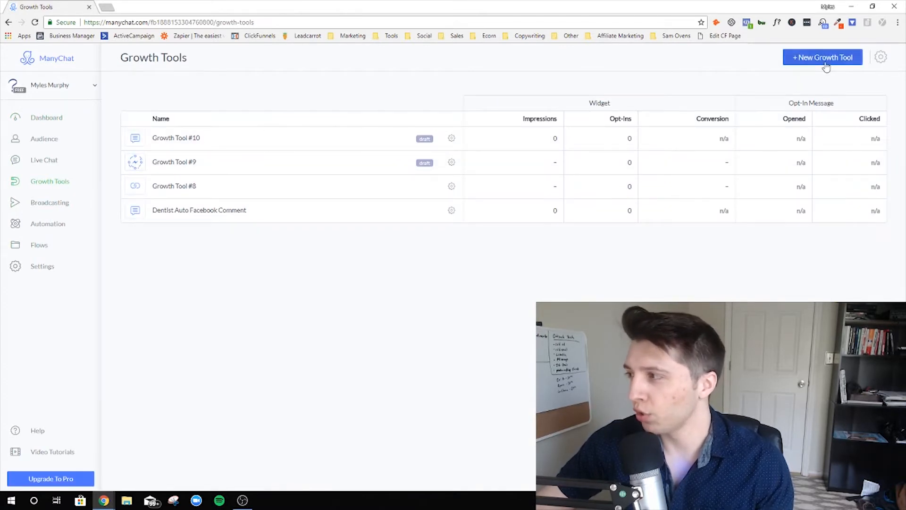
{"action": "left_click", "coordinate": [821, 57]}
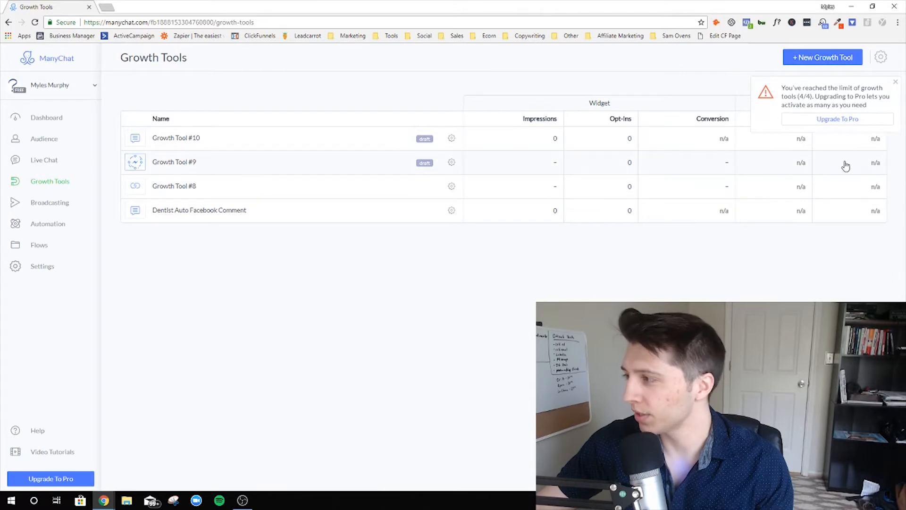
{"action": "left_click", "coordinate": [451, 162]}
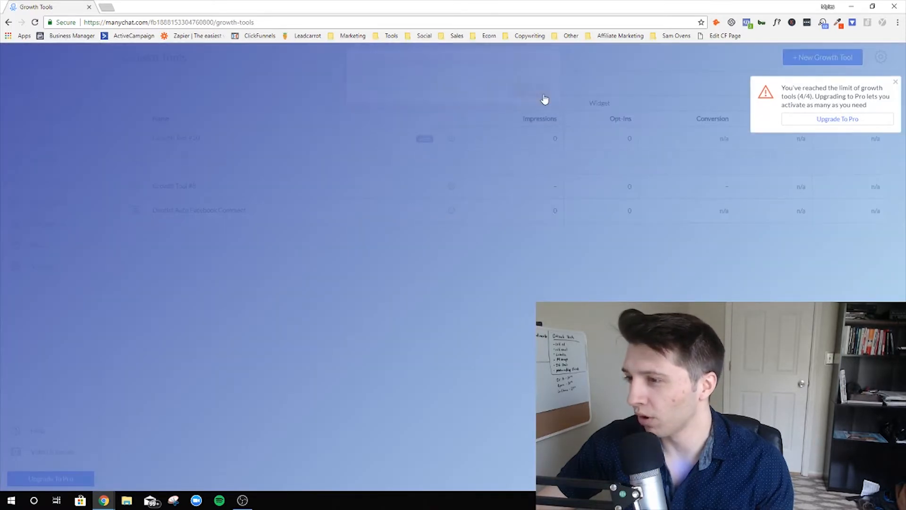
Launch a new growth tool editor showing the widget type choices.
{"action": "left_click", "coordinate": [821, 58]}
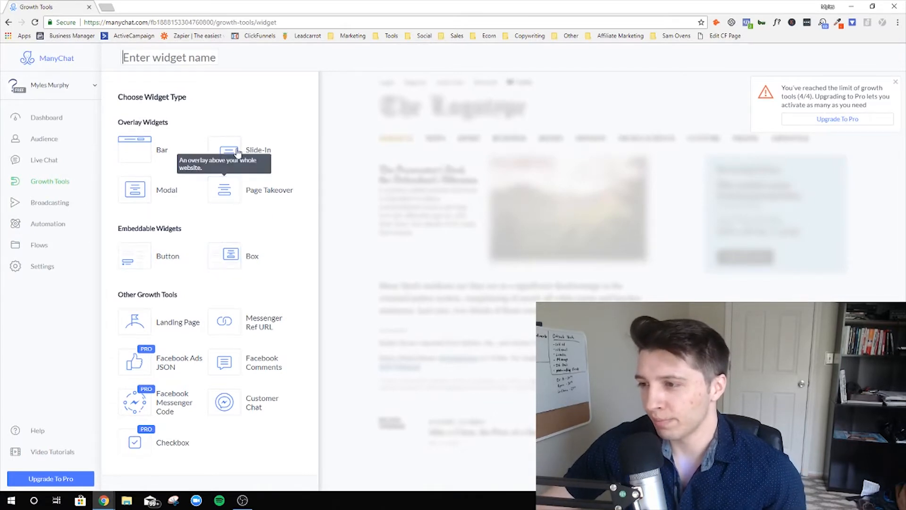
{"action": "mouse_move", "coordinate": [178, 345]}
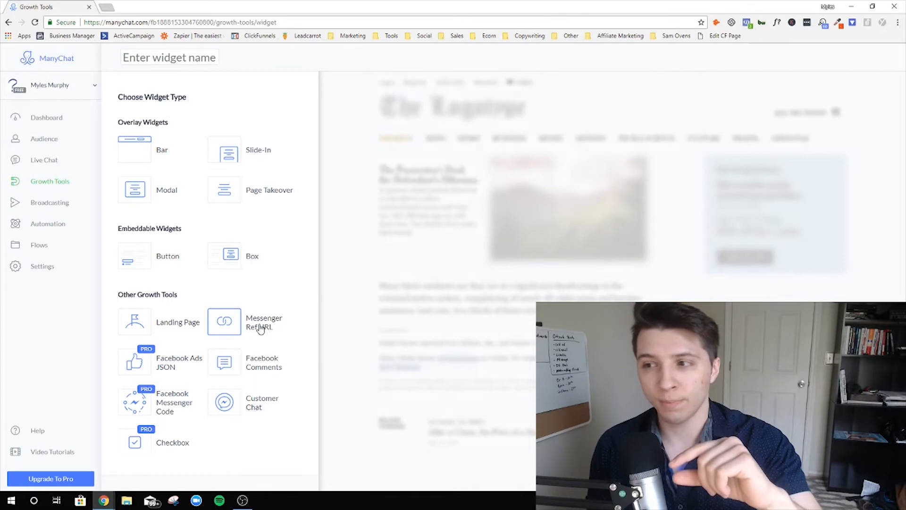
{"action": "left_click", "coordinate": [169, 57]}
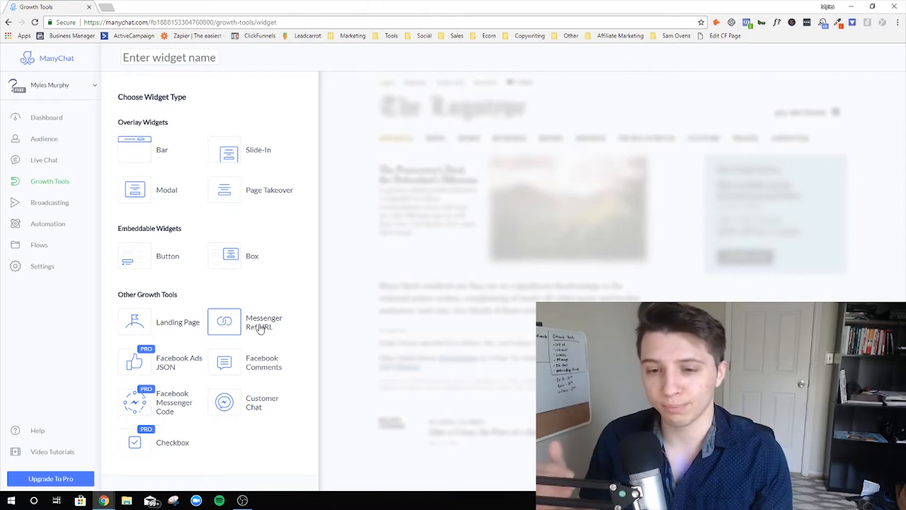
{"action": "left_click", "coordinate": [170, 58]}
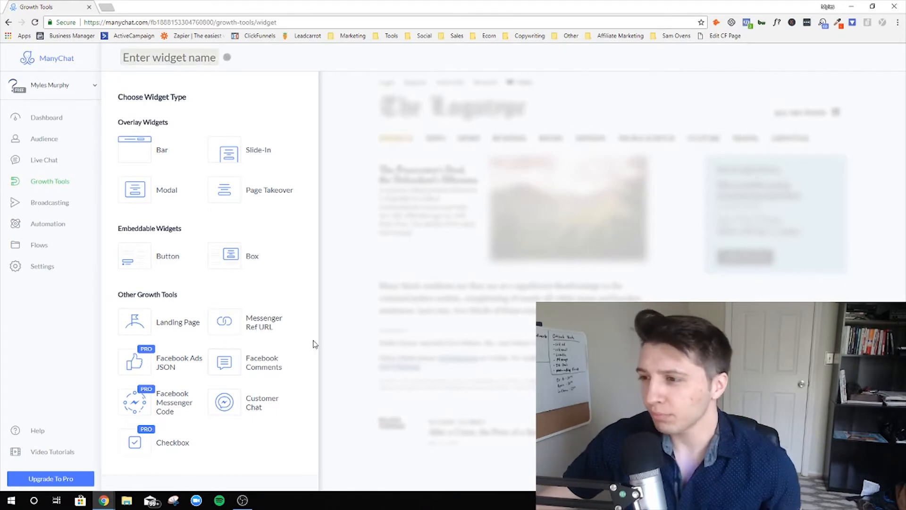
Make Growth Tool #13 a Facebook Comments tool tracking the dentist 'Interested' post.
{"action": "left_click", "coordinate": [263, 362]}
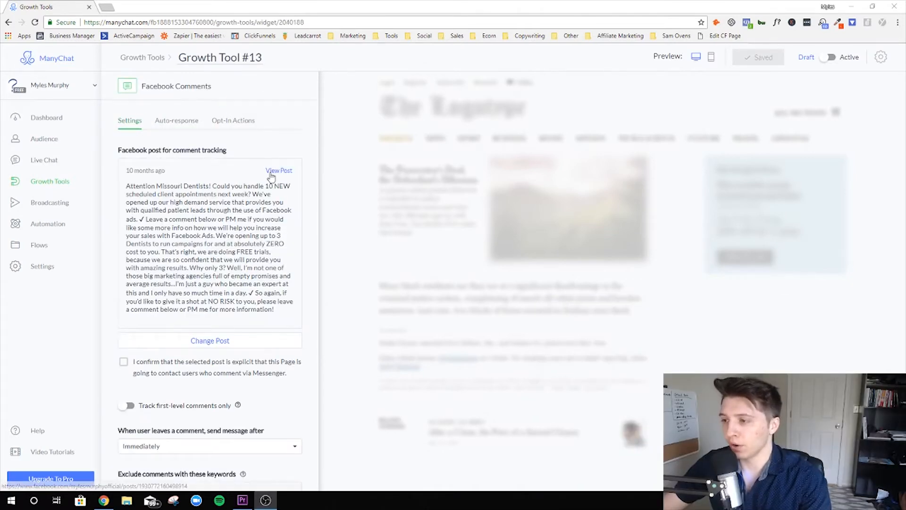
{"action": "mouse_move", "coordinate": [160, 177]}
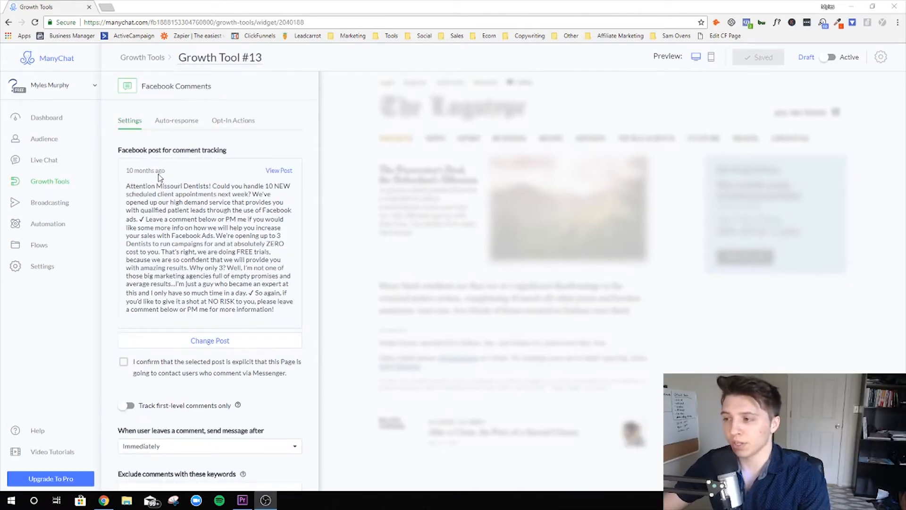
{"action": "left_click", "coordinate": [210, 341]}
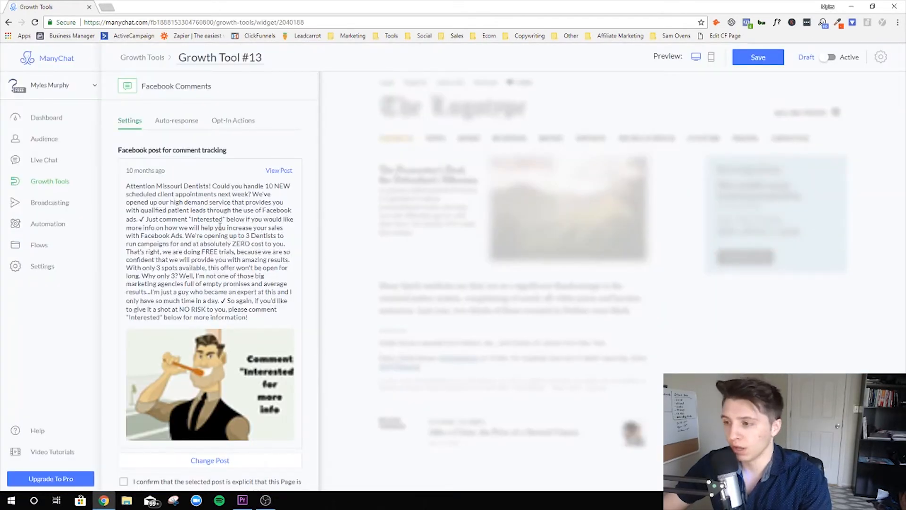
Tick the confirmation that commenters get messaged, leaving first-level-only tracking off.
{"action": "scroll", "scroll_direction": "down", "scroll_amount": 3}
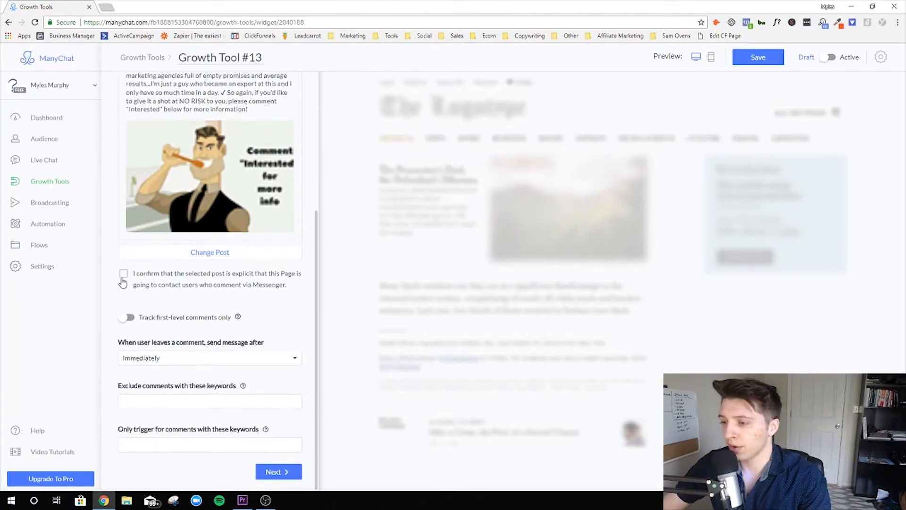
{"action": "left_click", "coordinate": [123, 273]}
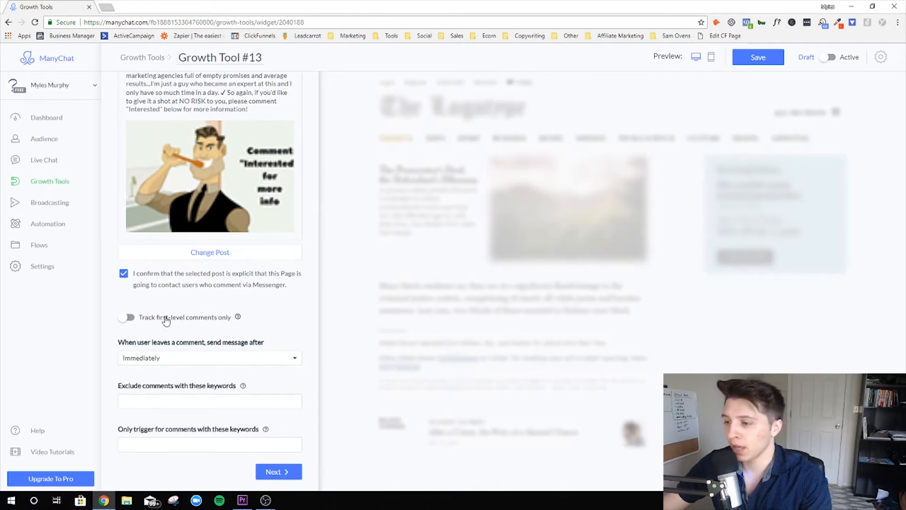
{"action": "mouse_move", "coordinate": [168, 322]}
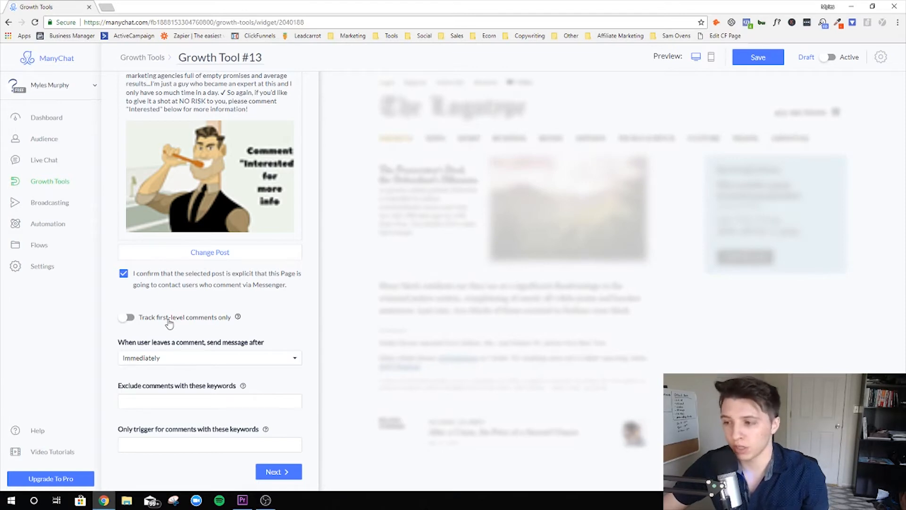
{"action": "left_click", "coordinate": [126, 317]}
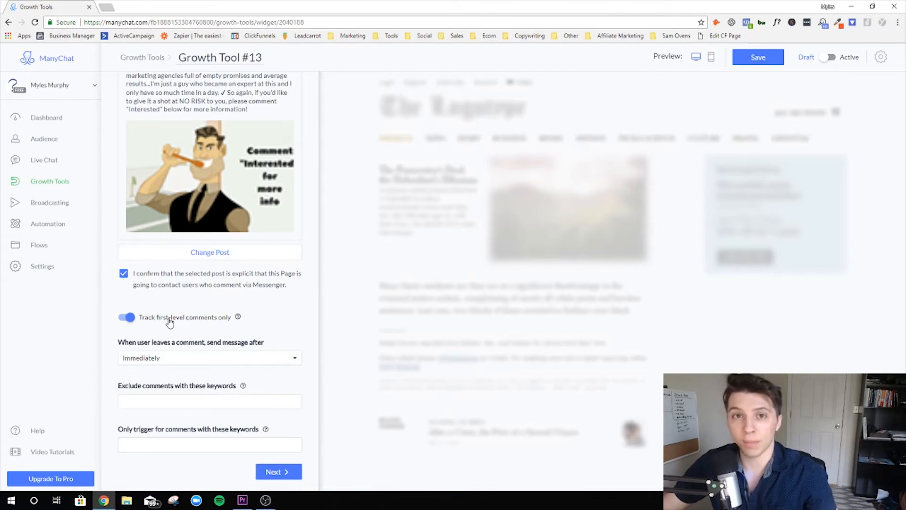
{"action": "left_click", "coordinate": [126, 317]}
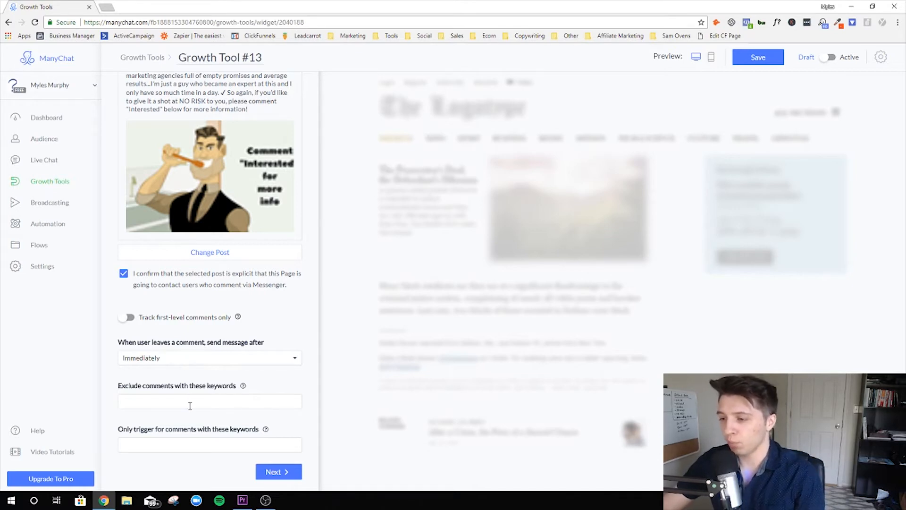
Set the trigger keywords to 'I'm in' variations and save the comment trigger.
{"action": "left_click", "coordinate": [209, 443]}
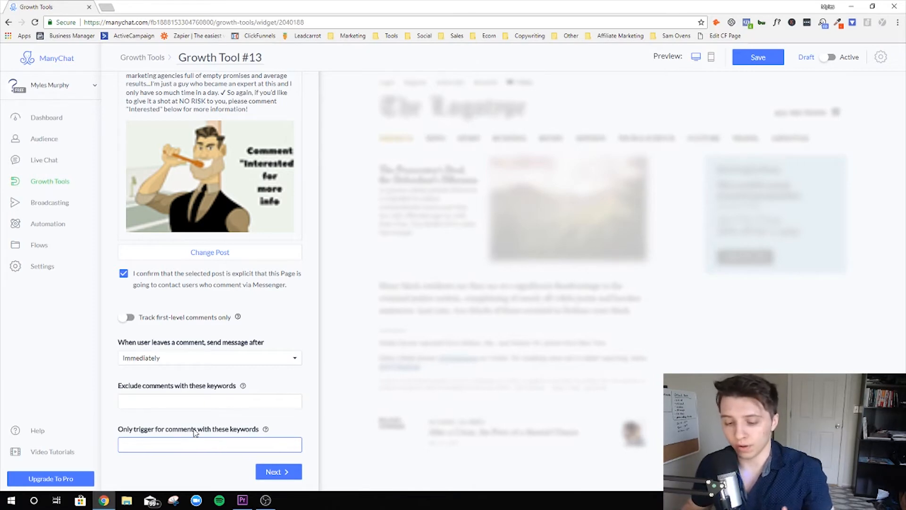
{"action": "left_click", "coordinate": [209, 444]}
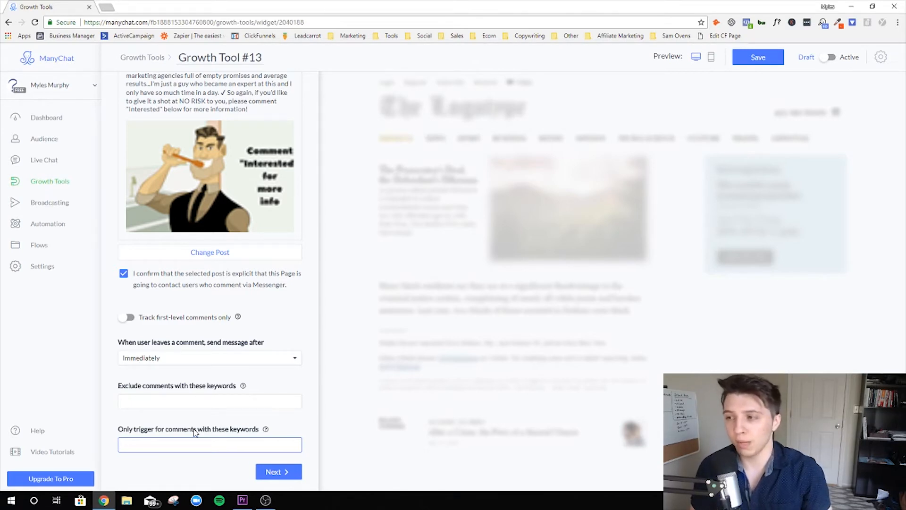
{"action": "left_click", "coordinate": [209, 444]}
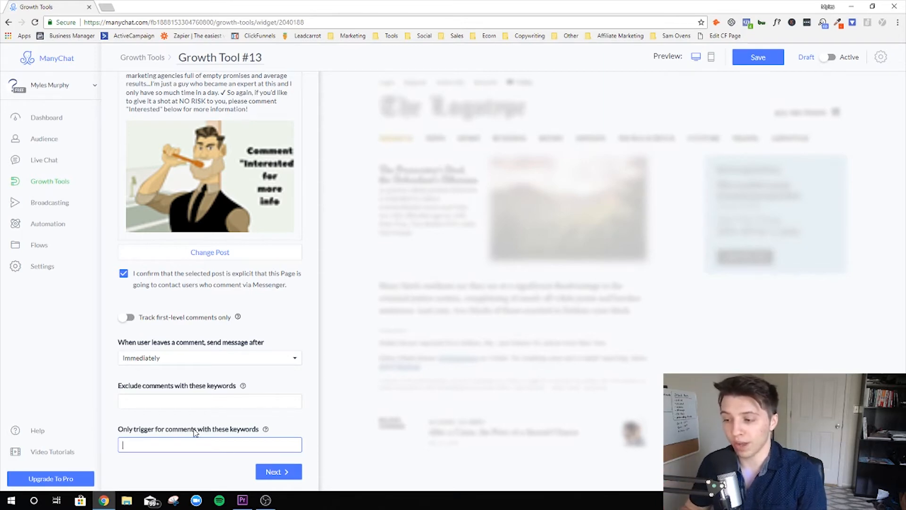
{"action": "type", "text": "Im in, i'm in, I'm In, Im in, I'm  in, Im in,"}
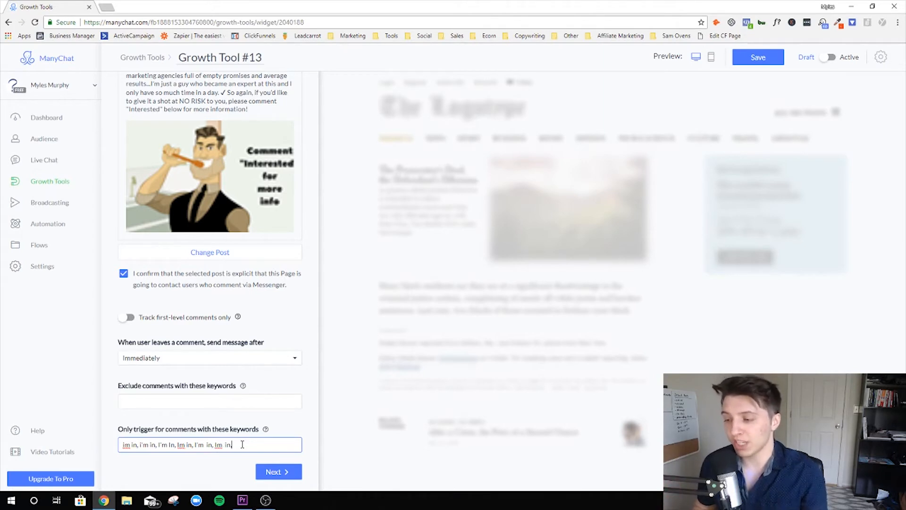
{"action": "type", "text": ","}
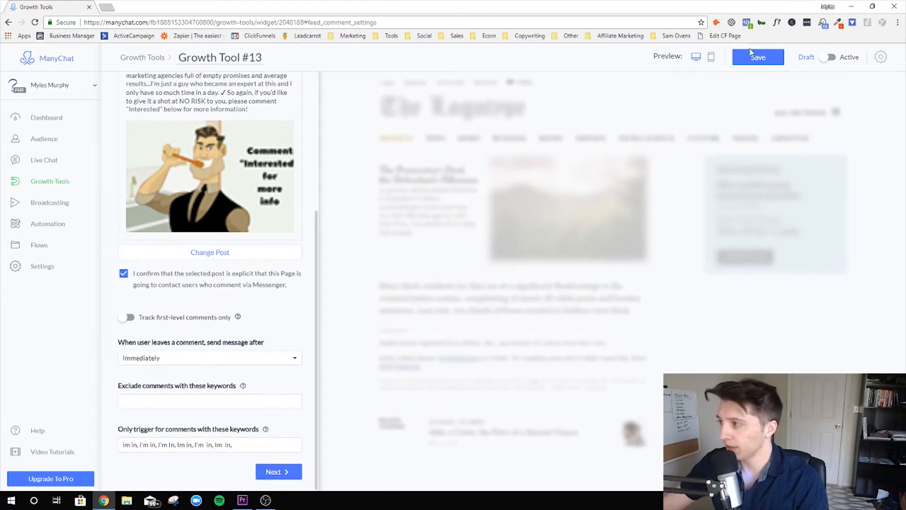
{"action": "left_click", "coordinate": [278, 471]}
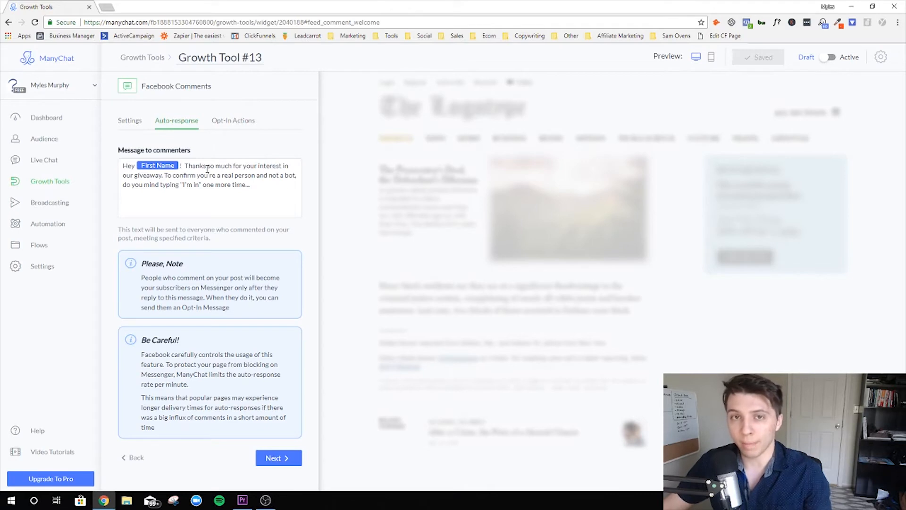
Inspect the commenter message and its personalization fields without inserting anything.
{"action": "left_click", "coordinate": [156, 165]}
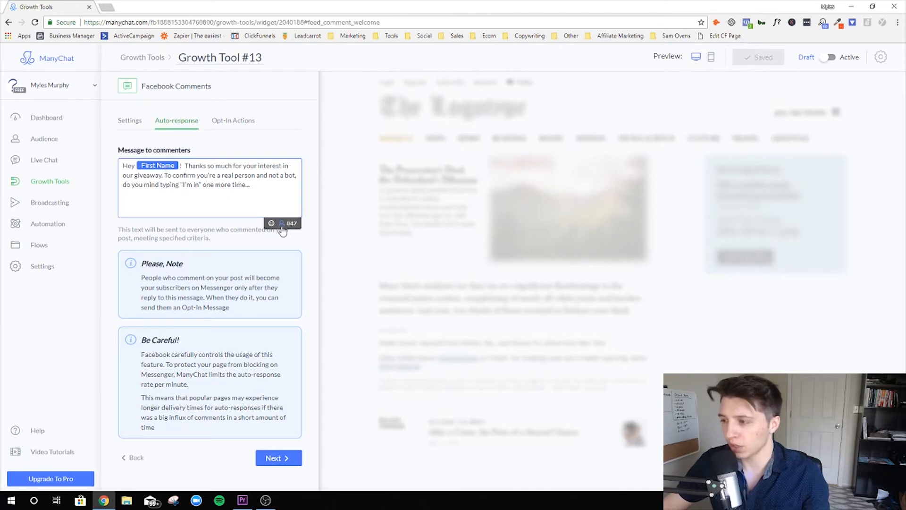
{"action": "left_click", "coordinate": [272, 224]}
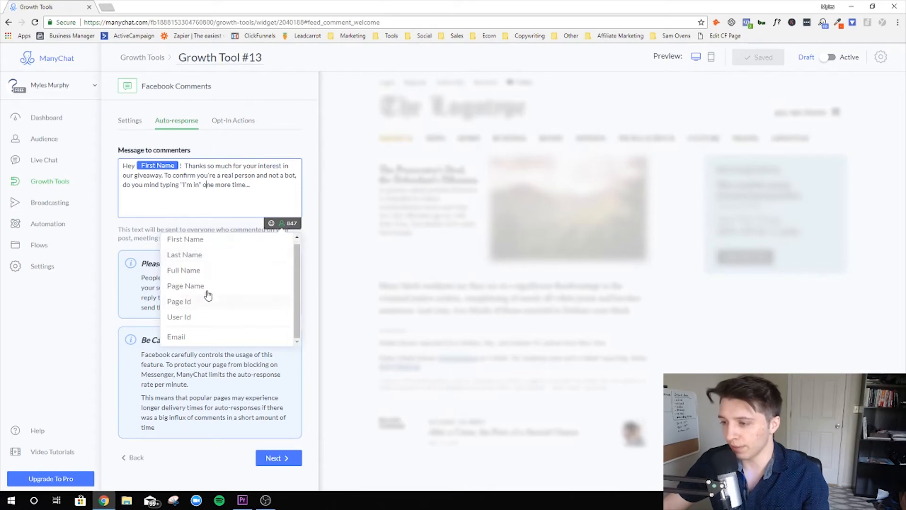
{"action": "left_click", "coordinate": [205, 183]}
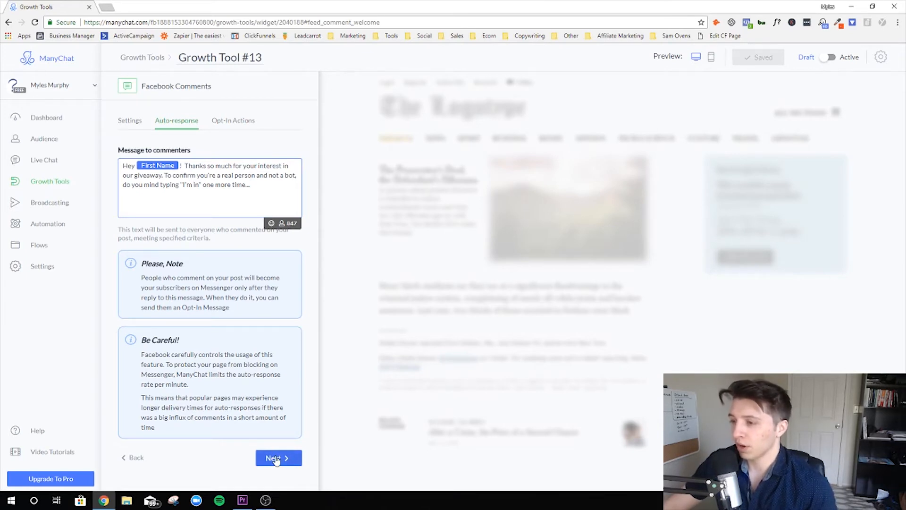
Advance to Opt-In Actions, briefly revisiting the Auto-response tab.
{"action": "left_click", "coordinate": [278, 458]}
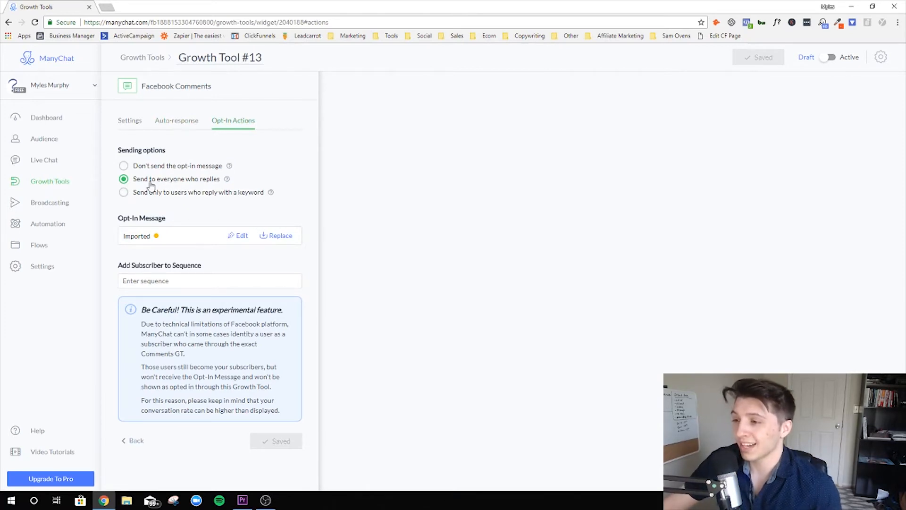
{"action": "mouse_move", "coordinate": [143, 182]}
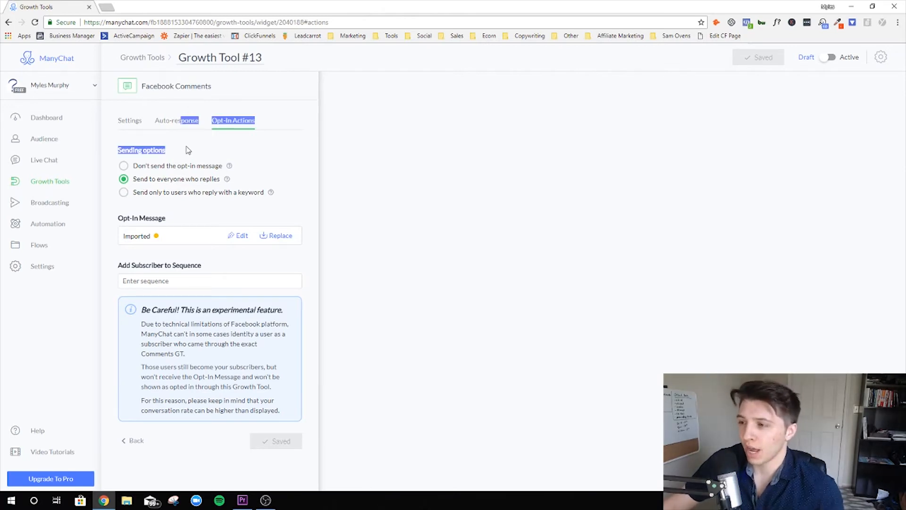
{"action": "left_click", "coordinate": [176, 120]}
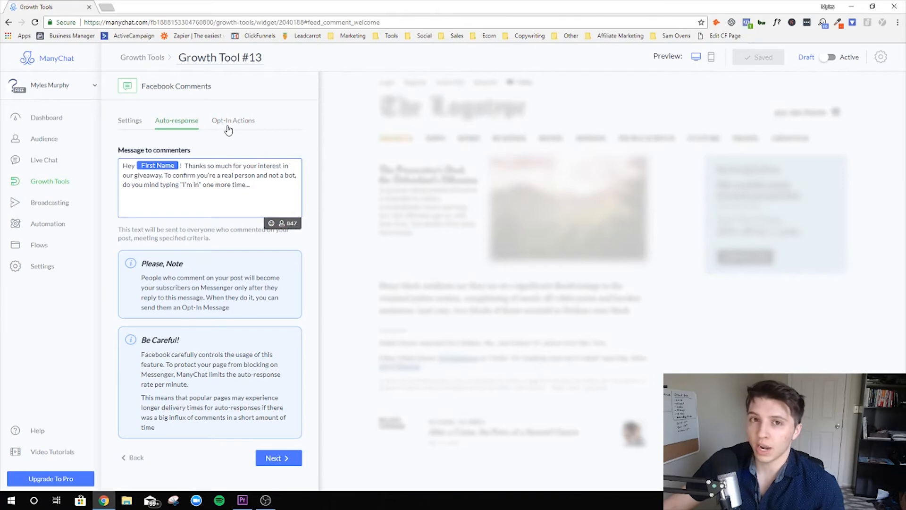
{"action": "left_click", "coordinate": [233, 120]}
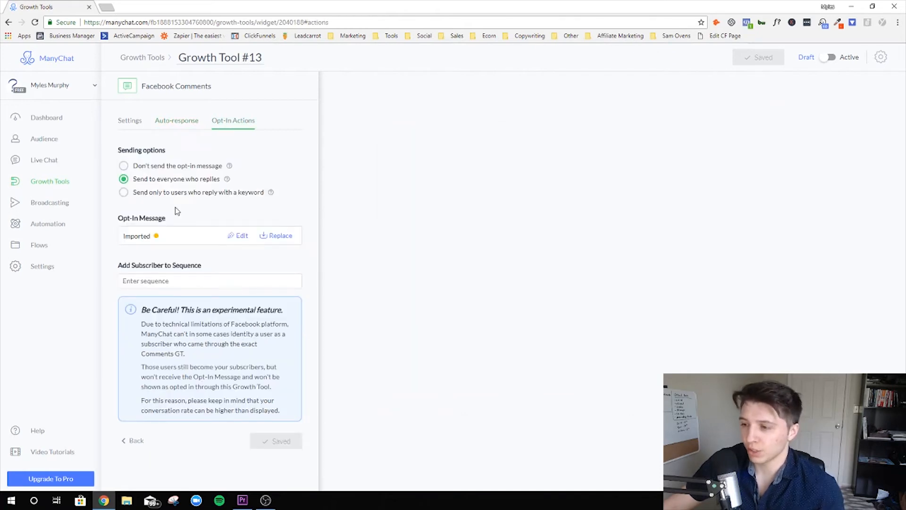
{"action": "mouse_move", "coordinate": [253, 240]}
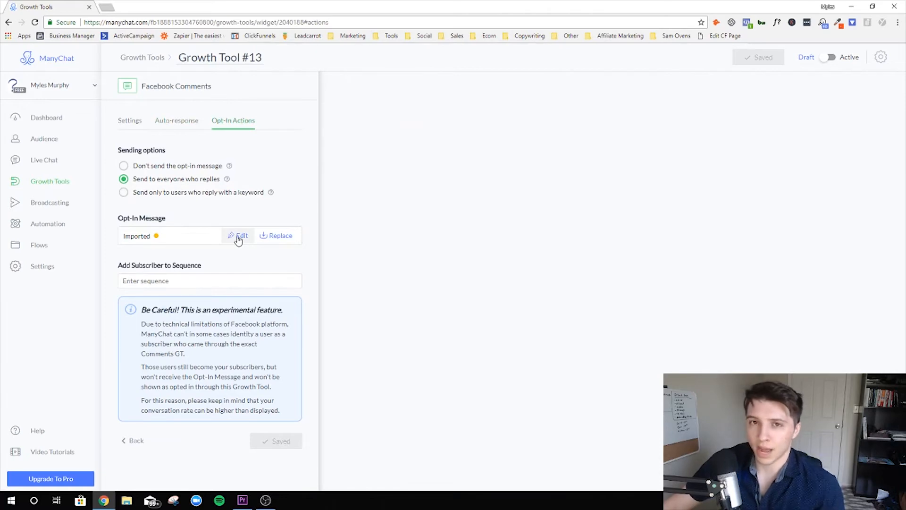
Edit the Imported Opt-In Message in the flow editor.
{"action": "left_click", "coordinate": [237, 235]}
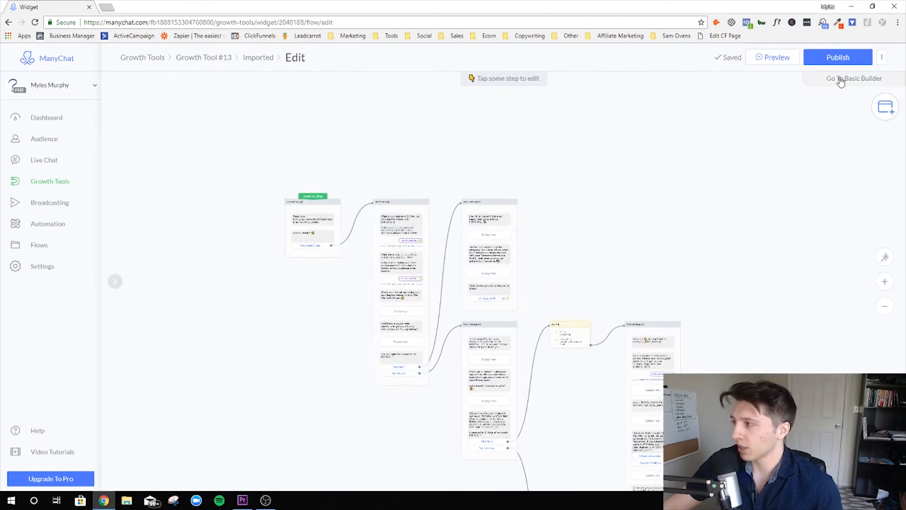
{"action": "mouse_move", "coordinate": [844, 87]}
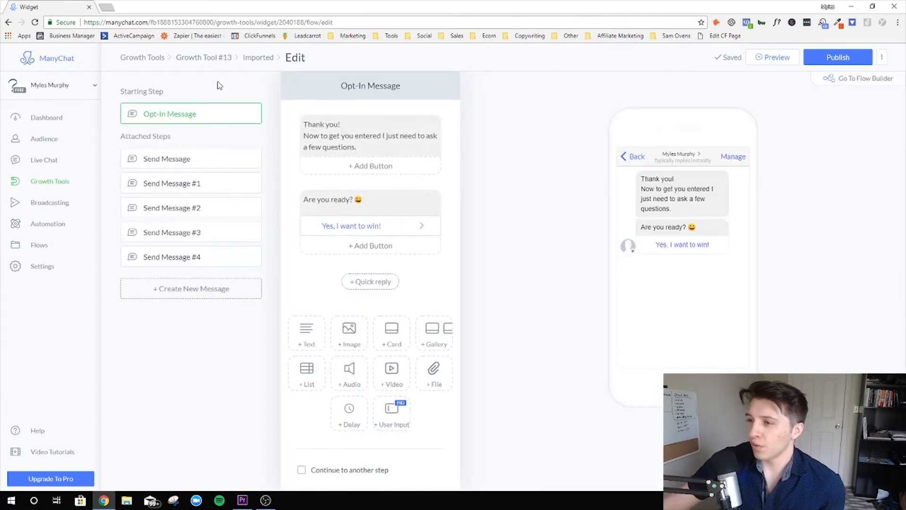
{"action": "mouse_move", "coordinate": [203, 175]}
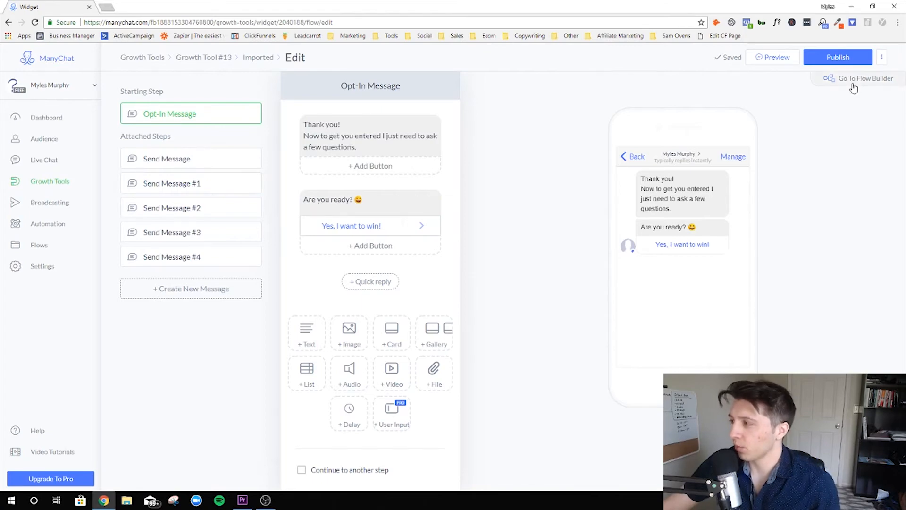
Switch to the Flow Builder map and add a test button under 'Are you ready?'.
{"action": "left_click", "coordinate": [864, 78]}
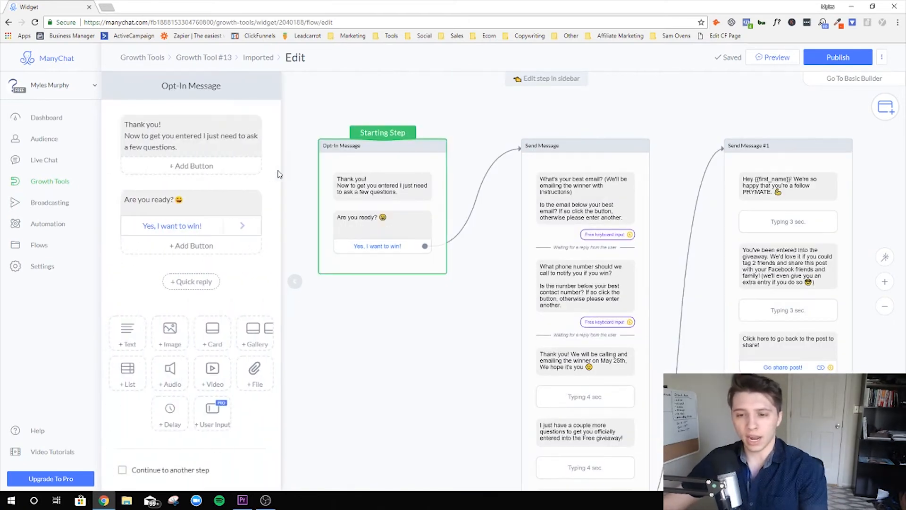
{"action": "mouse_move", "coordinate": [271, 171]}
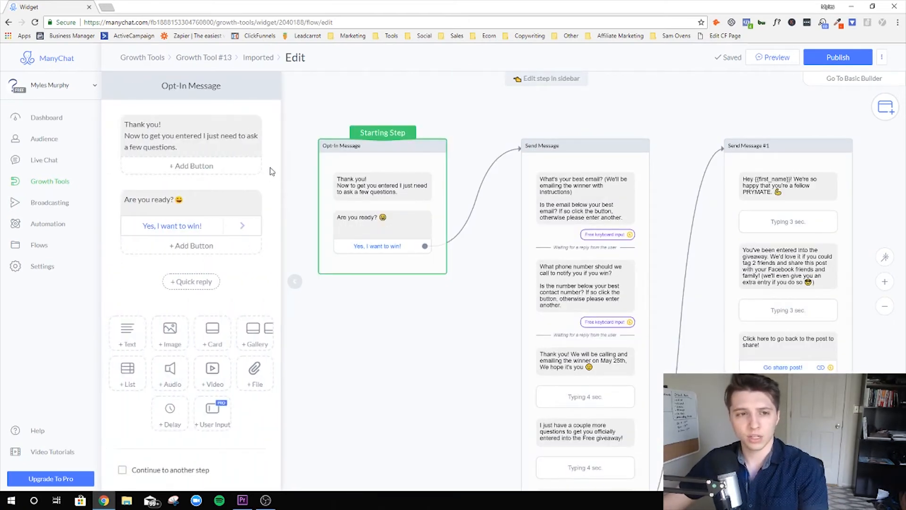
{"action": "left_click", "coordinate": [167, 199]}
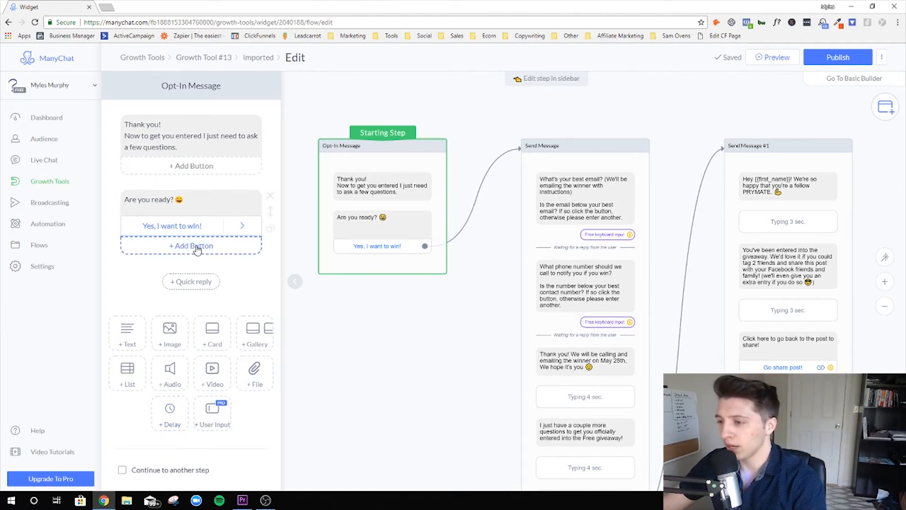
{"action": "left_click", "coordinate": [191, 246]}
{"action": "type", "text": "esdvd"}
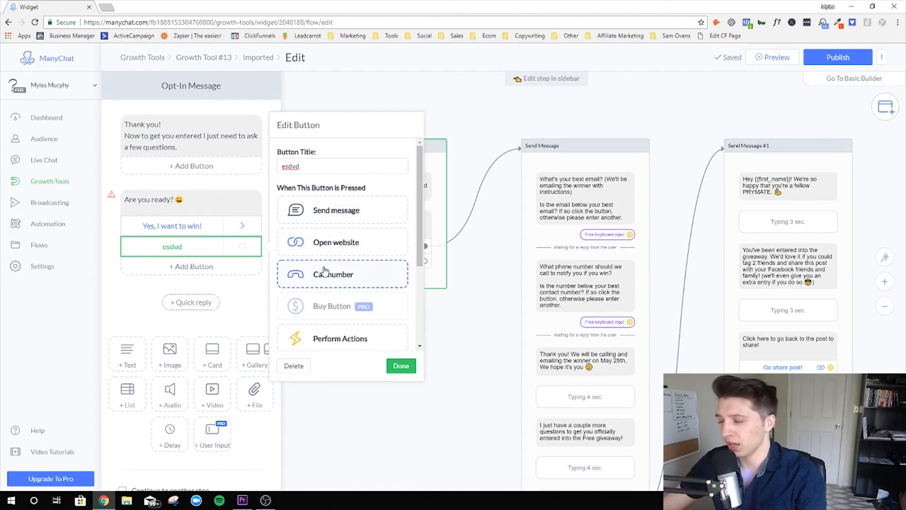
{"action": "mouse_move", "coordinate": [199, 255]}
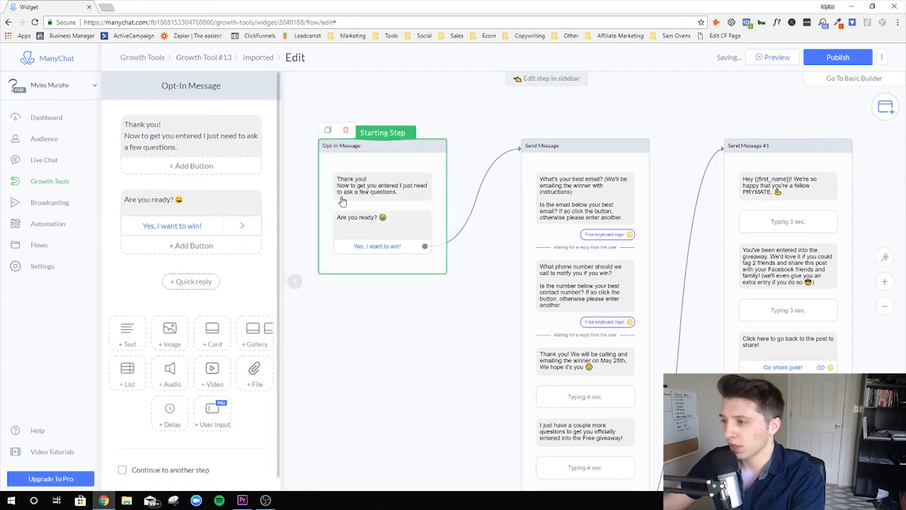
Remove the test button and select the step asking for email and phone.
{"action": "left_click", "coordinate": [127, 334]}
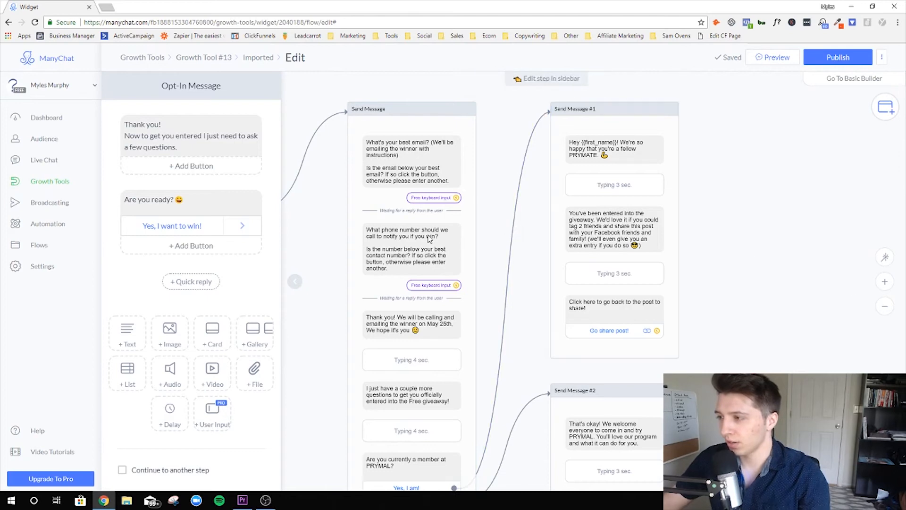
{"action": "left_click", "coordinate": [434, 197]}
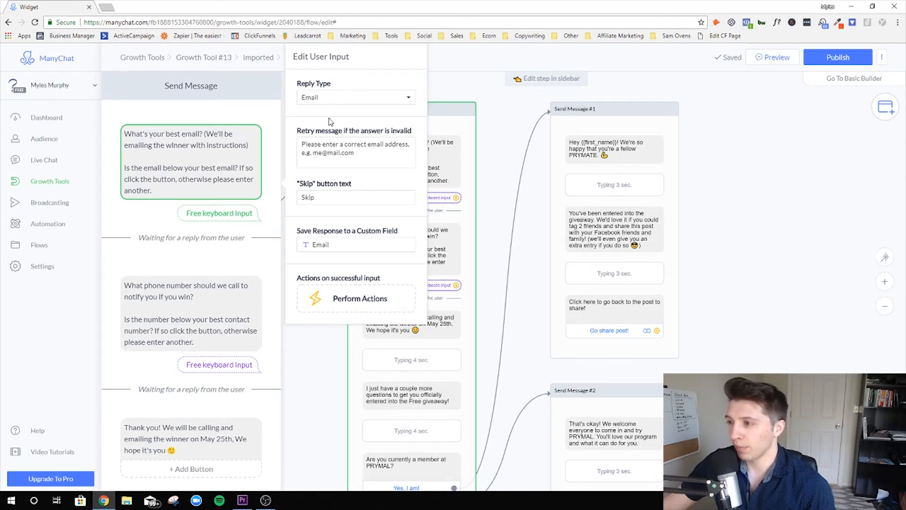
Keep Email as the expected reply type for the email question.
{"action": "left_click", "coordinate": [355, 98]}
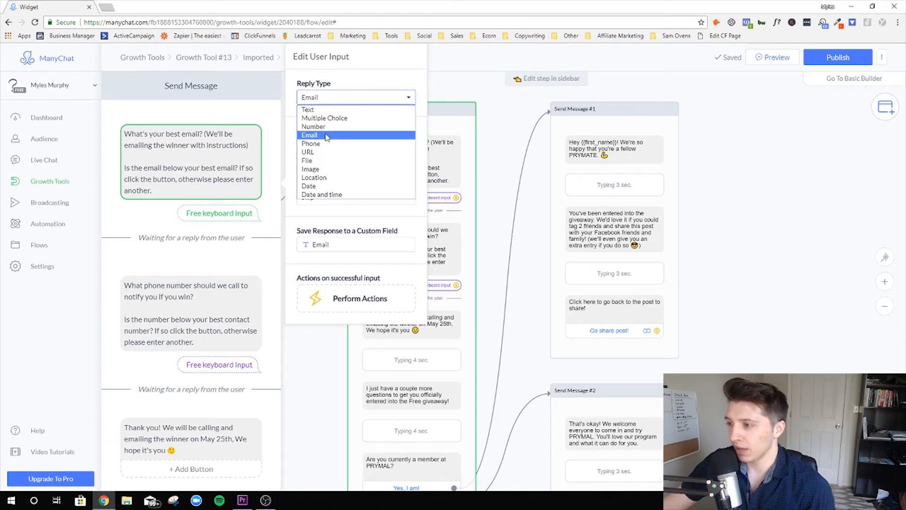
{"action": "left_click", "coordinate": [309, 134]}
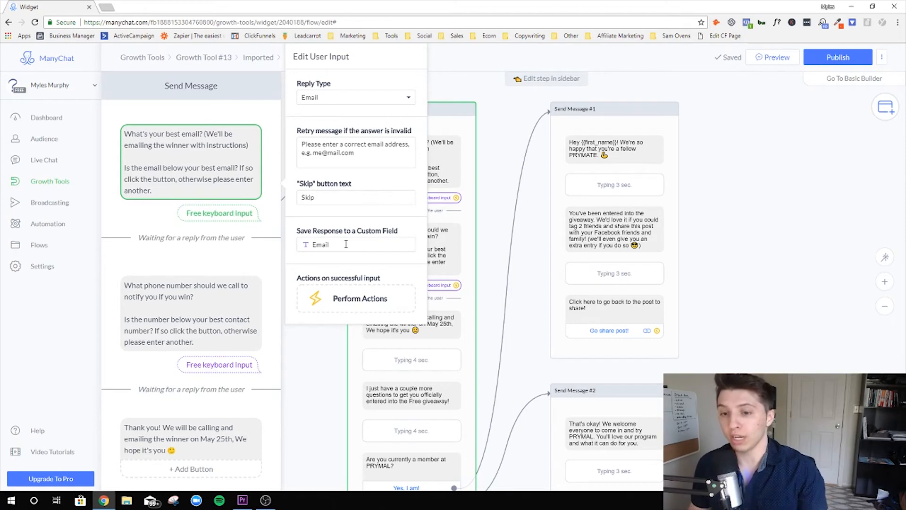
{"action": "left_click", "coordinate": [356, 244]}
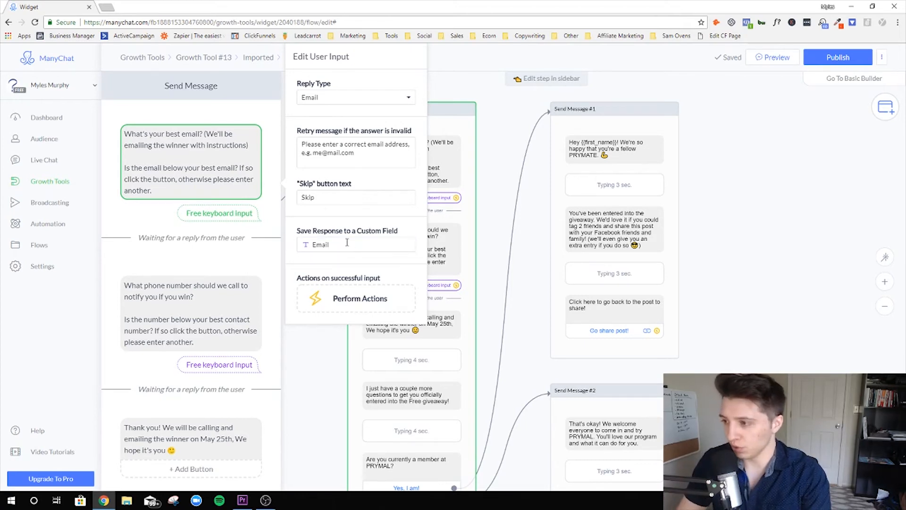
{"action": "left_click", "coordinate": [270, 120]}
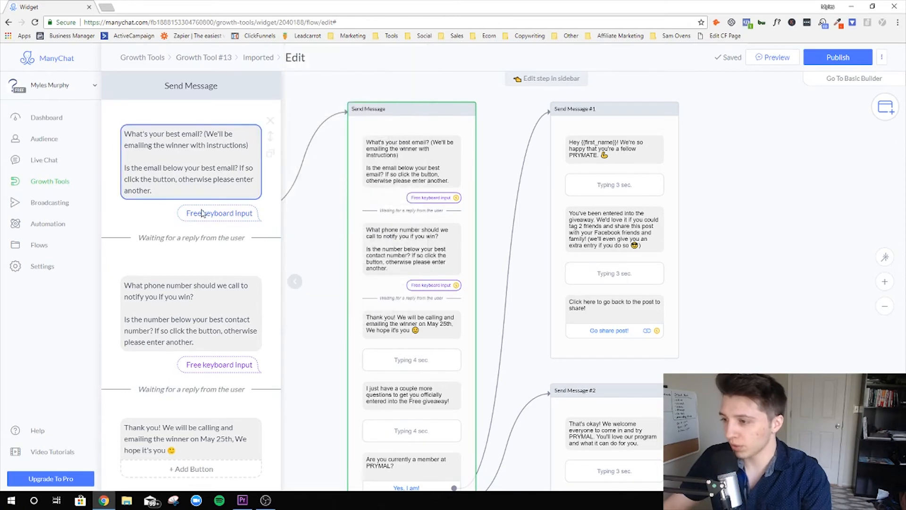
{"action": "left_click", "coordinate": [219, 213]}
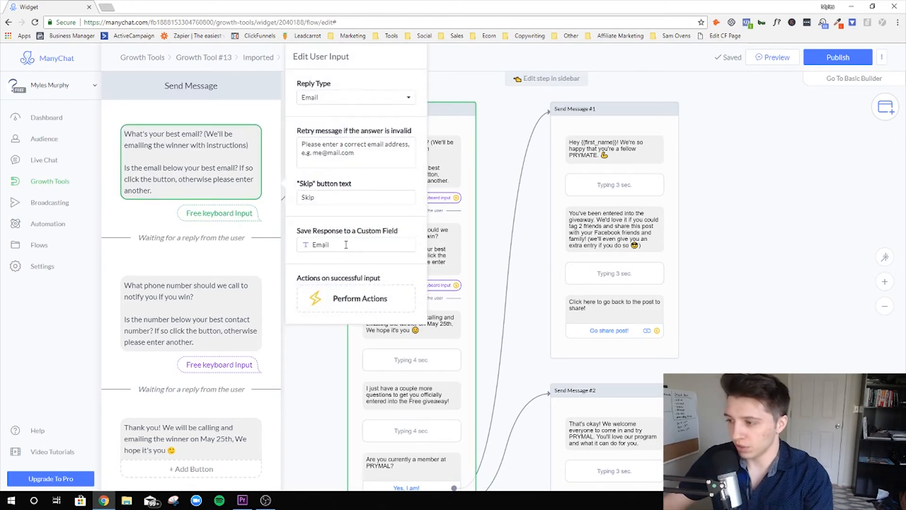
Create a custom field named Email, described as Email, and store email answers in it.
{"action": "left_click", "coordinate": [355, 244]}
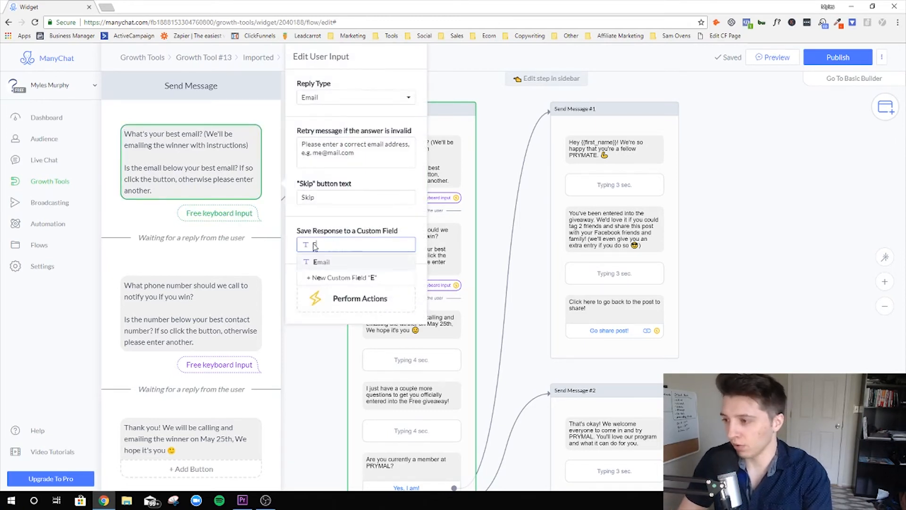
{"action": "type", "text": "T"}
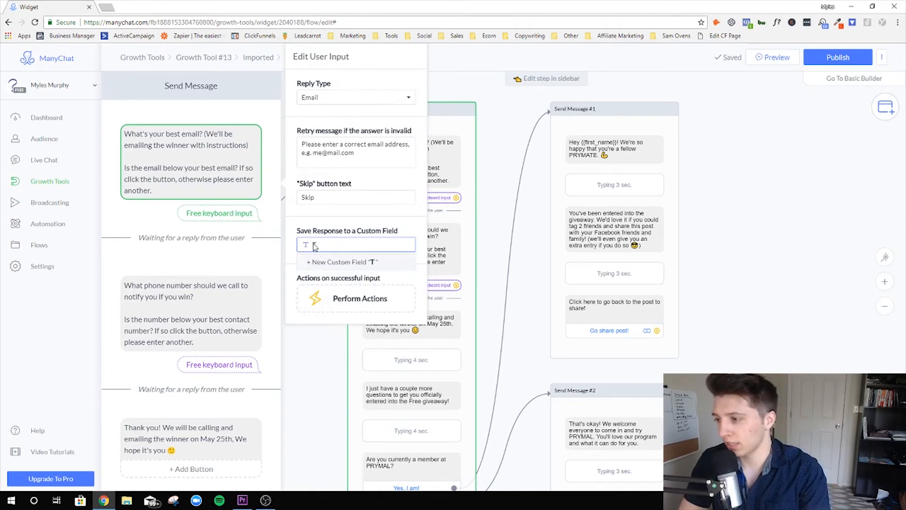
{"action": "type", "text": "Email"}
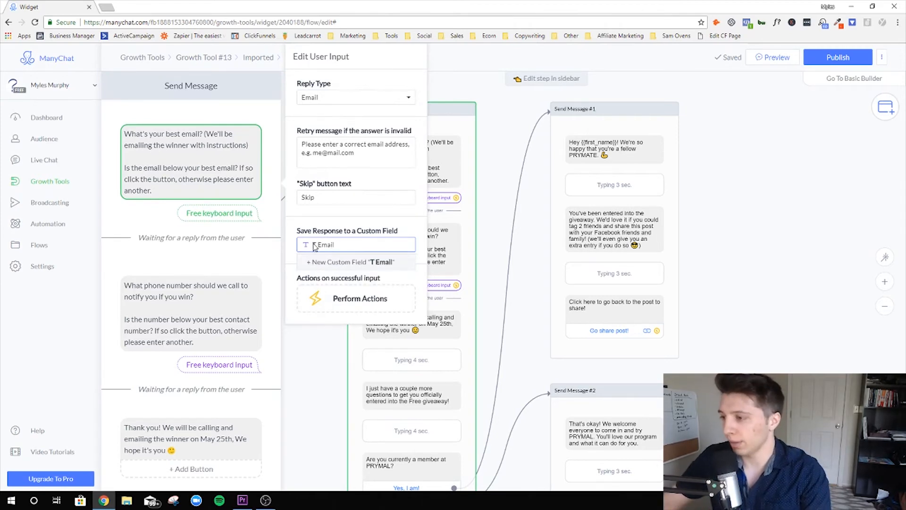
{"action": "left_click", "coordinate": [337, 262]}
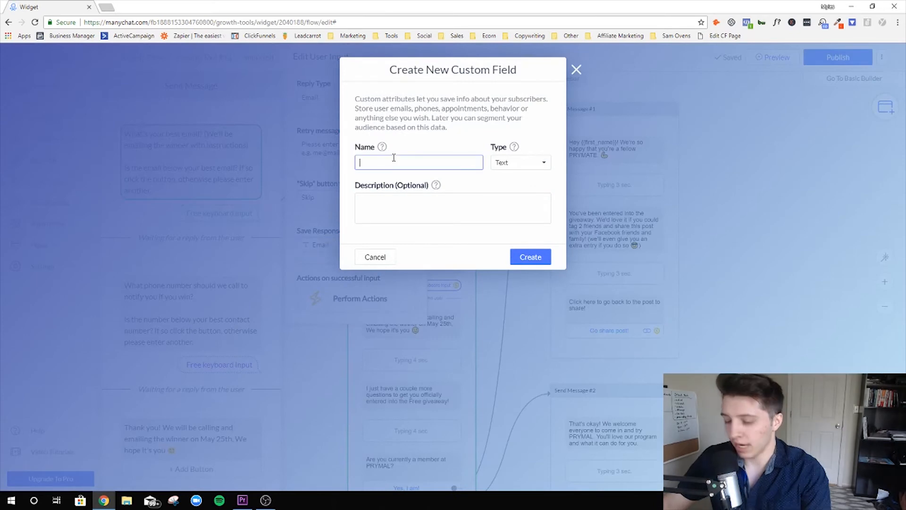
{"action": "type", "text": "Email"}
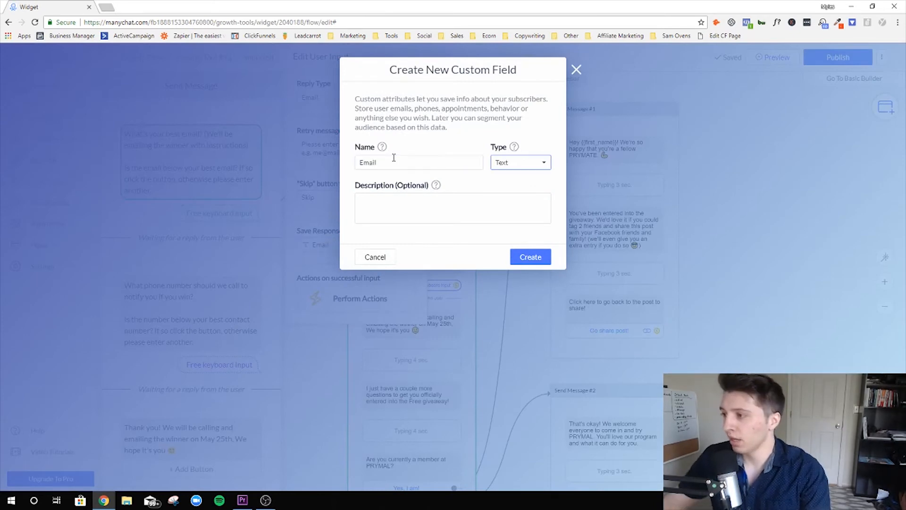
{"action": "left_click", "coordinate": [453, 208]}
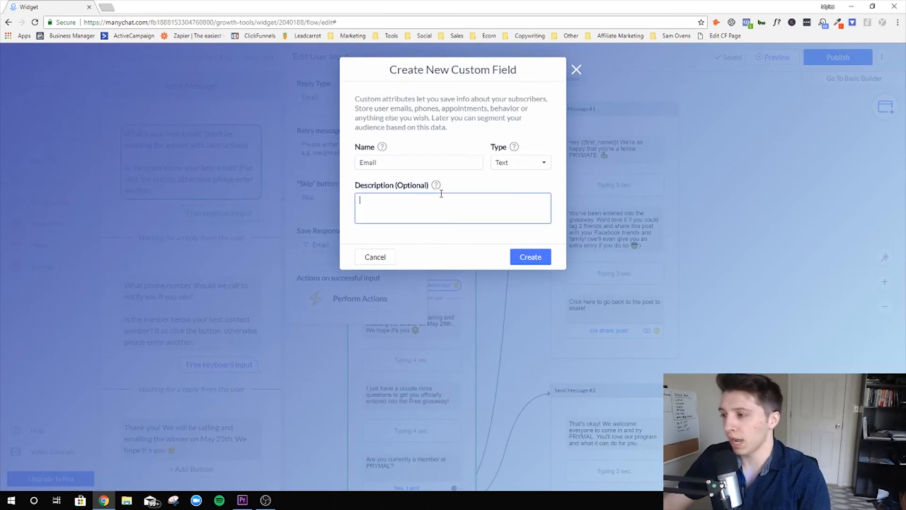
{"action": "type", "text": "E,a"}
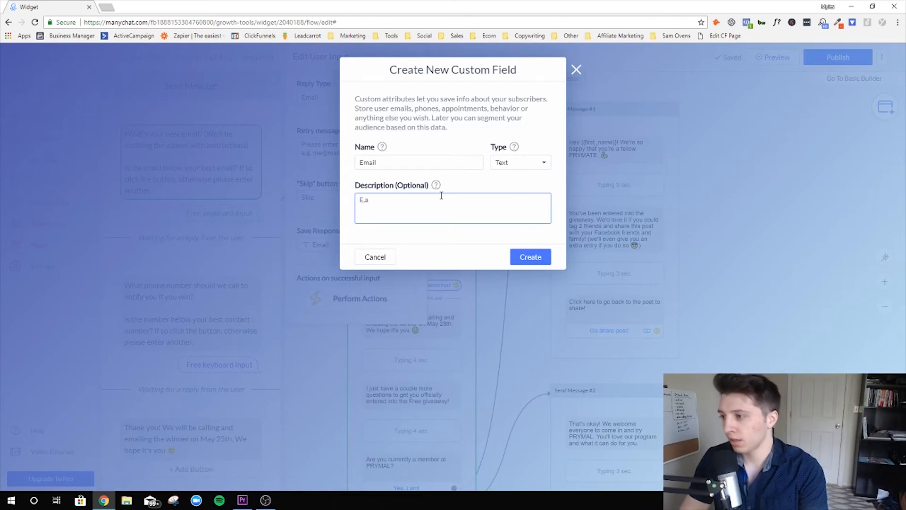
{"action": "type", "text": "Email"}
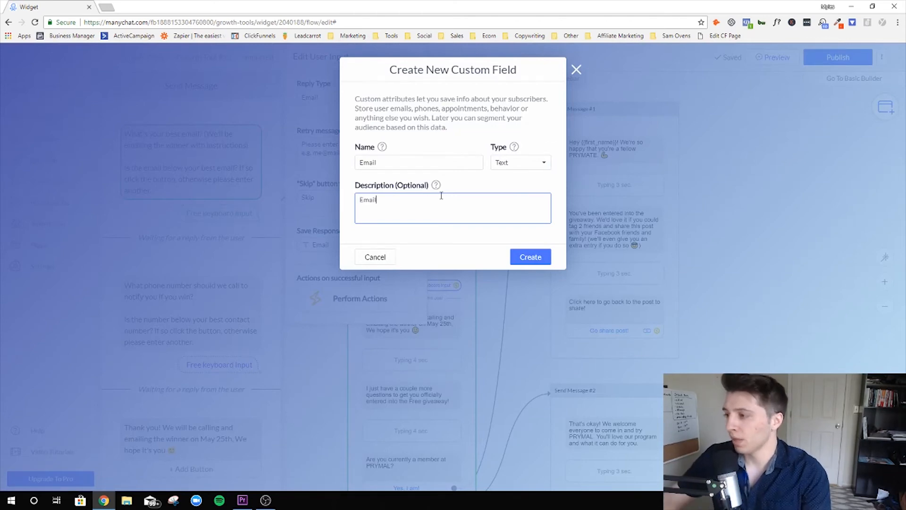
{"action": "left_click", "coordinate": [528, 257]}
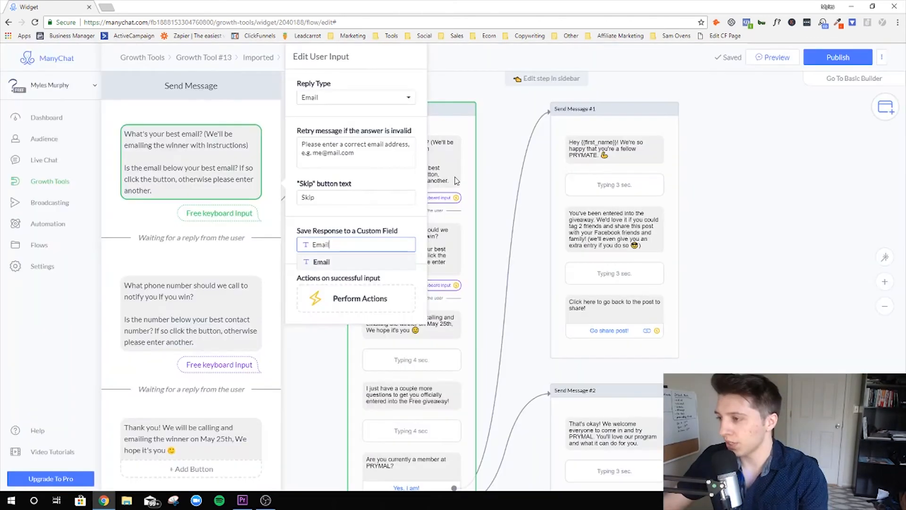
{"action": "left_click", "coordinate": [191, 312]}
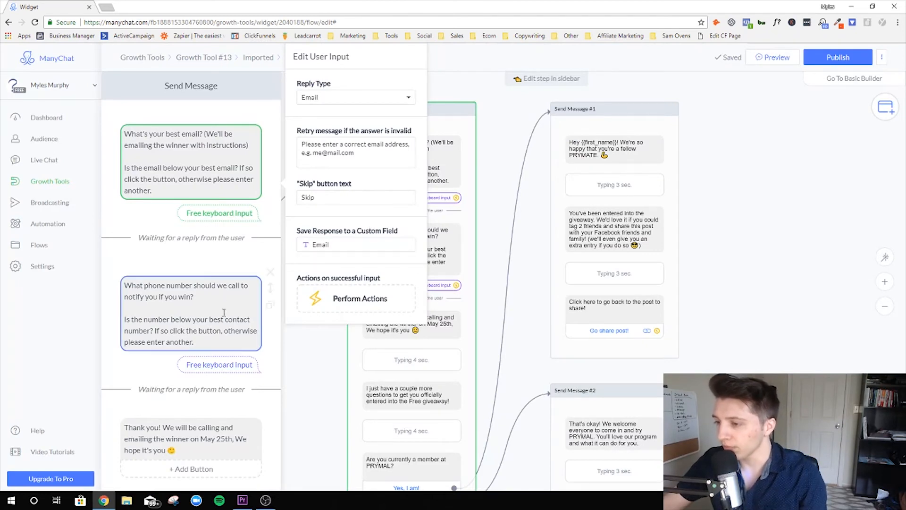
Store phone answers in a new custom field named Phone, described as Phone Number.
{"action": "left_click", "coordinate": [191, 313]}
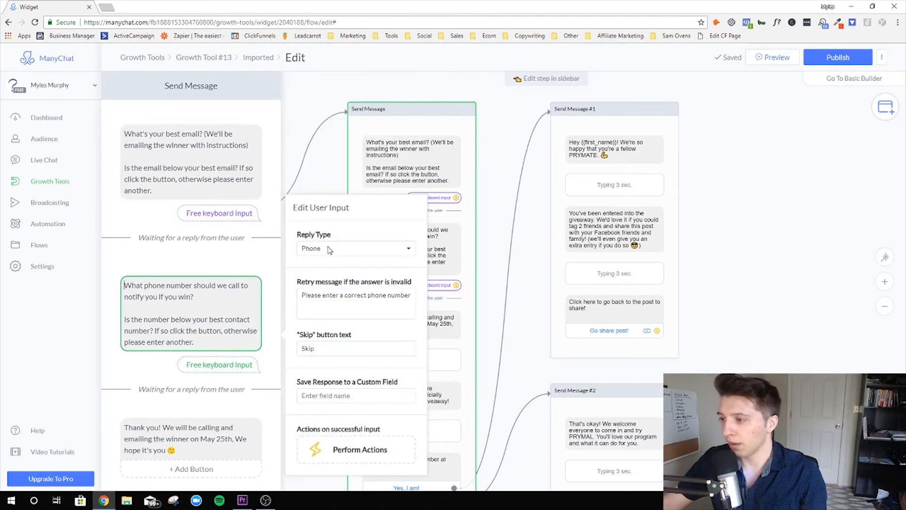
{"action": "left_click", "coordinate": [355, 395]}
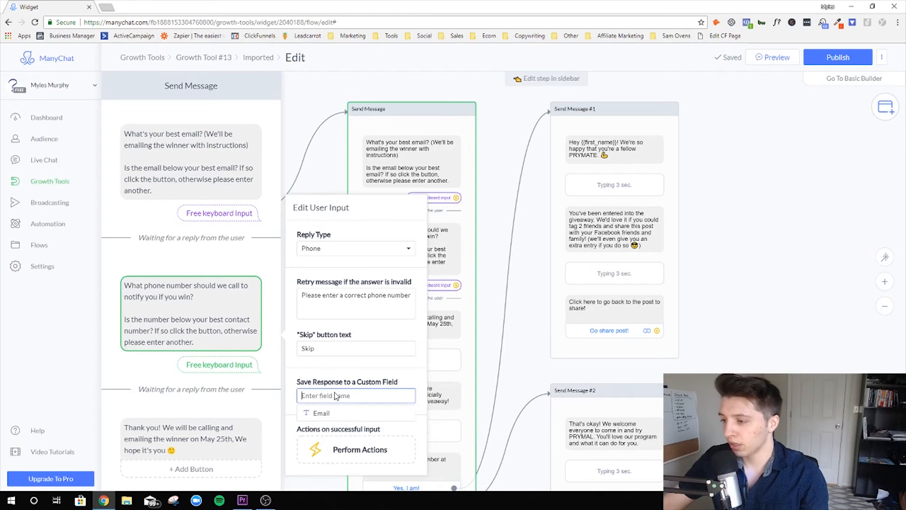
{"action": "type", "text": "Phone"}
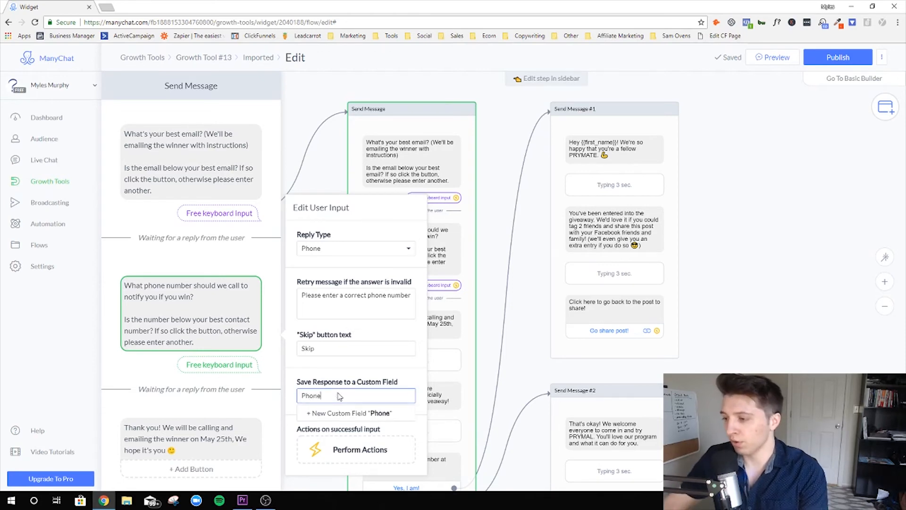
{"action": "left_click", "coordinate": [347, 413]}
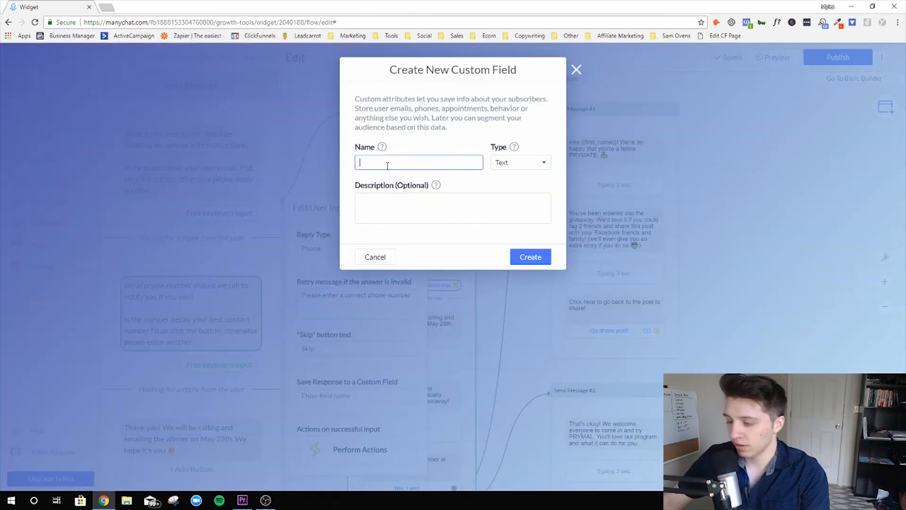
{"action": "type", "text": "Phone"}
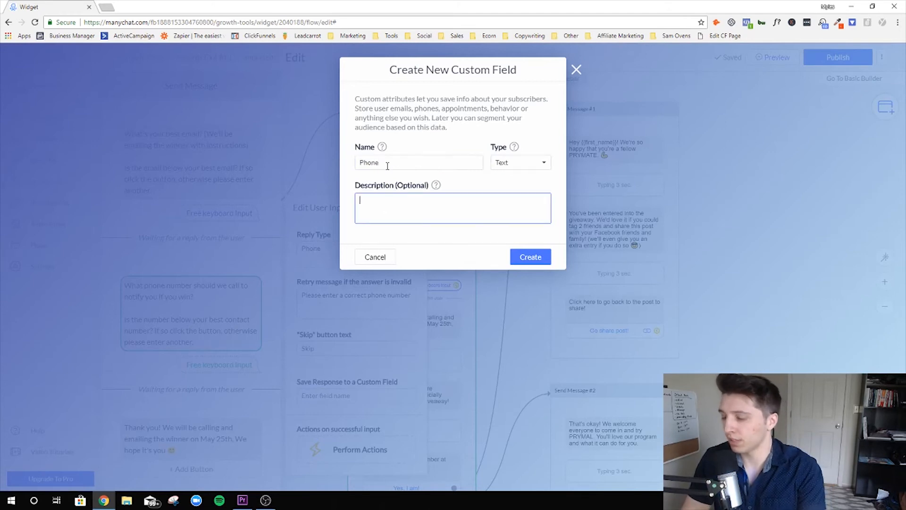
{"action": "type", "text": "Phone Number"}
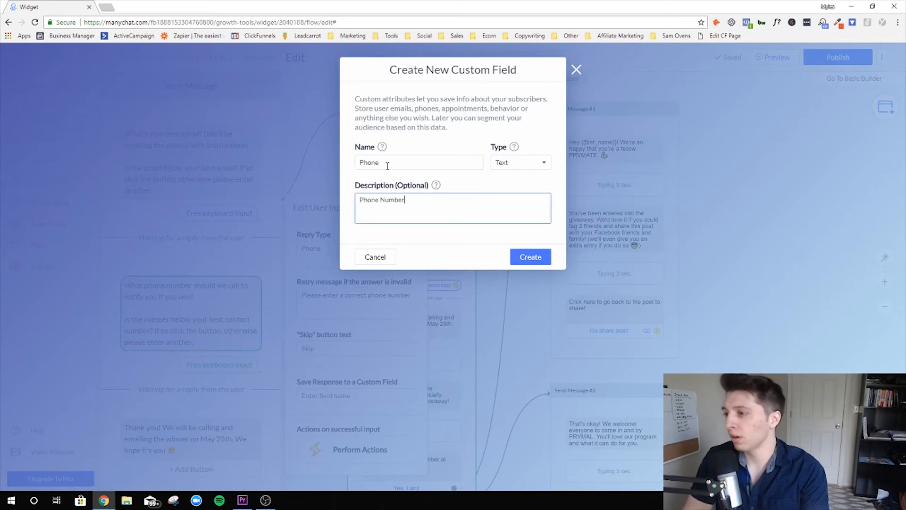
{"action": "left_click", "coordinate": [530, 257]}
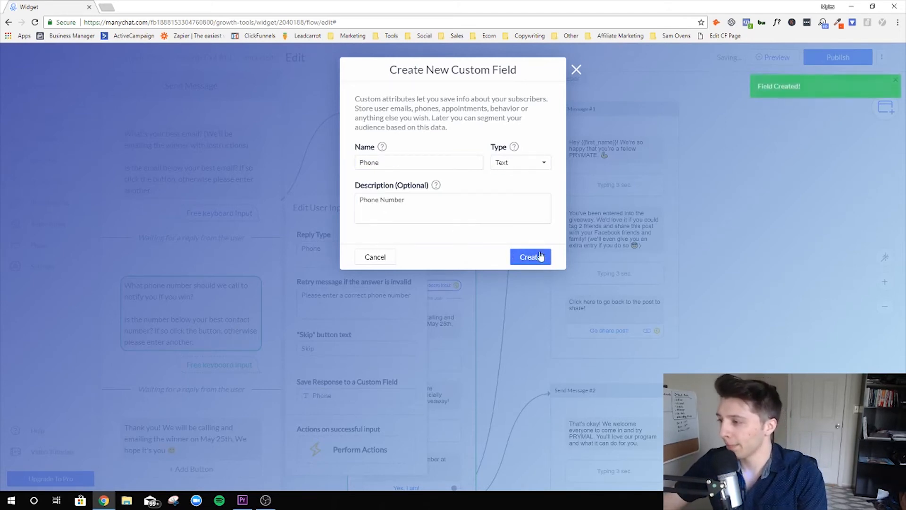
{"action": "left_click", "coordinate": [530, 257]}
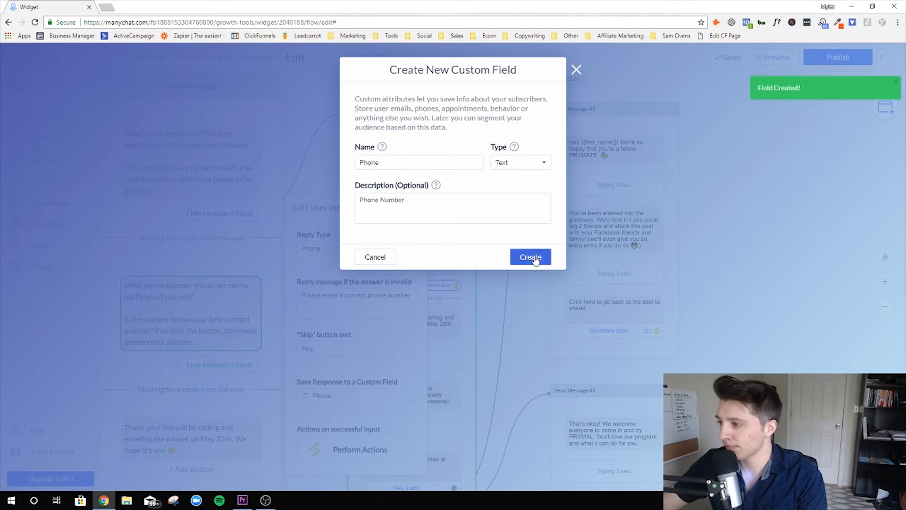
{"action": "left_click", "coordinate": [530, 256]}
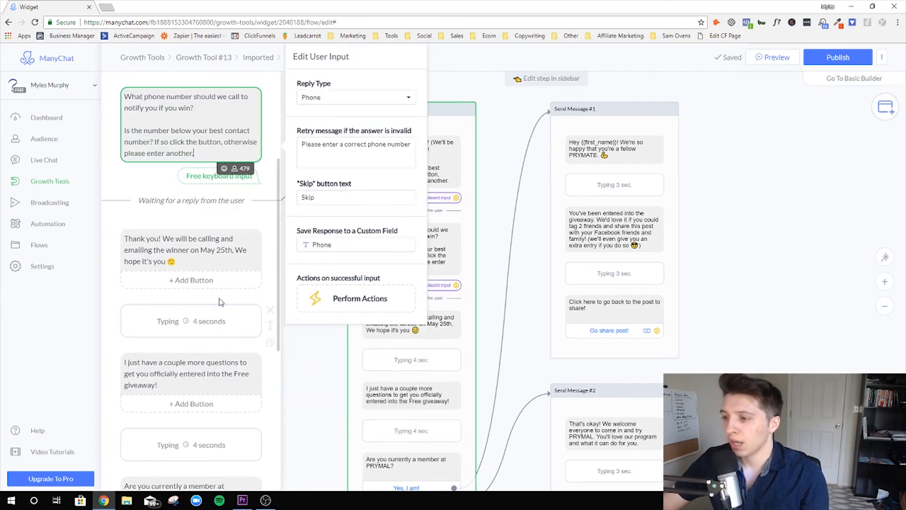
Close the question sidebar to view the whole opt-in flow on the canvas.
{"action": "left_click", "coordinate": [190, 250]}
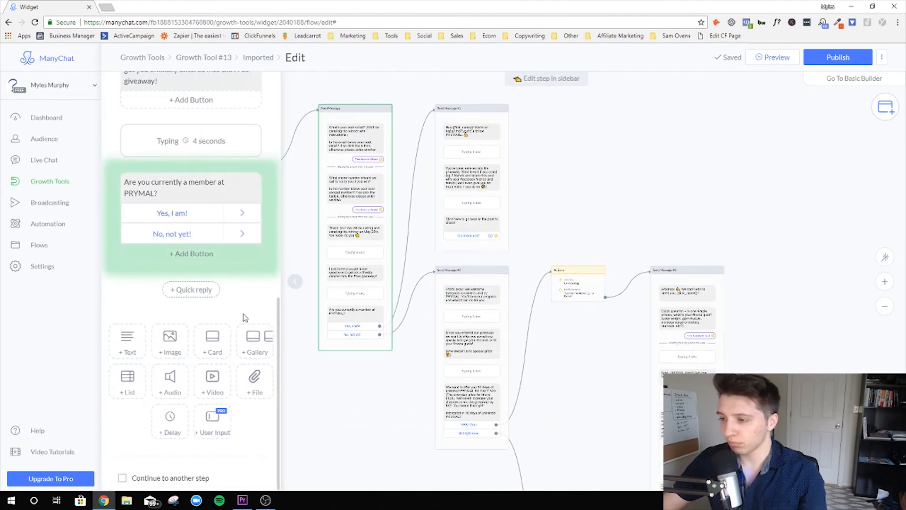
{"action": "mouse_move", "coordinate": [202, 213]}
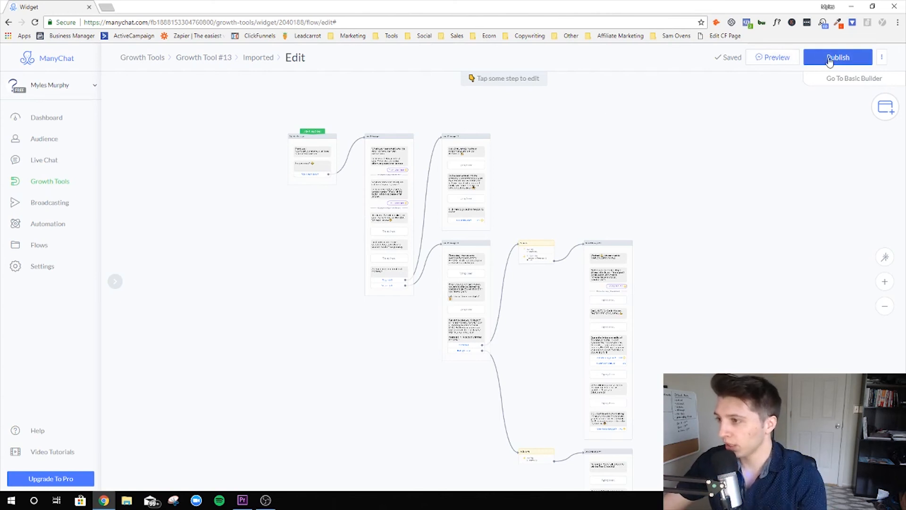
Publish the flow and reopen Growth Tool #13 from the Growth Tools list.
{"action": "left_click", "coordinate": [837, 57]}
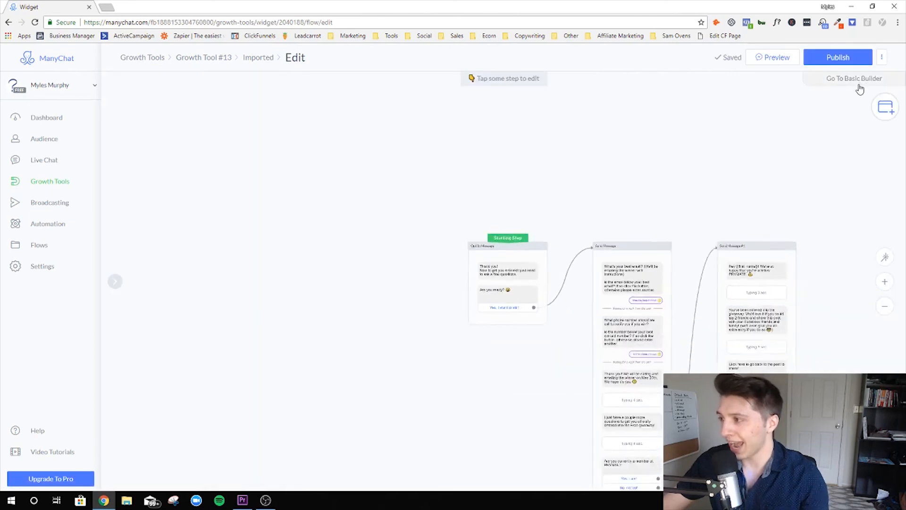
{"action": "left_click", "coordinate": [142, 57]}
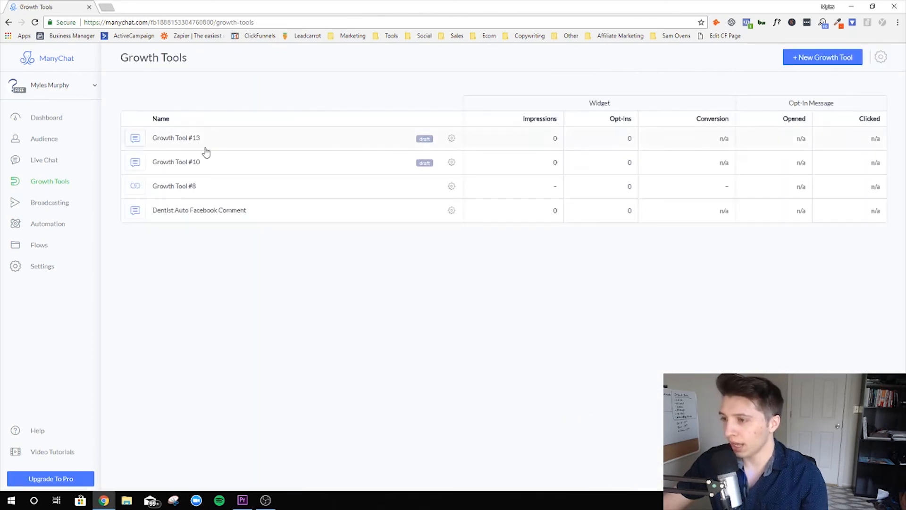
{"action": "left_click", "coordinate": [175, 138]}
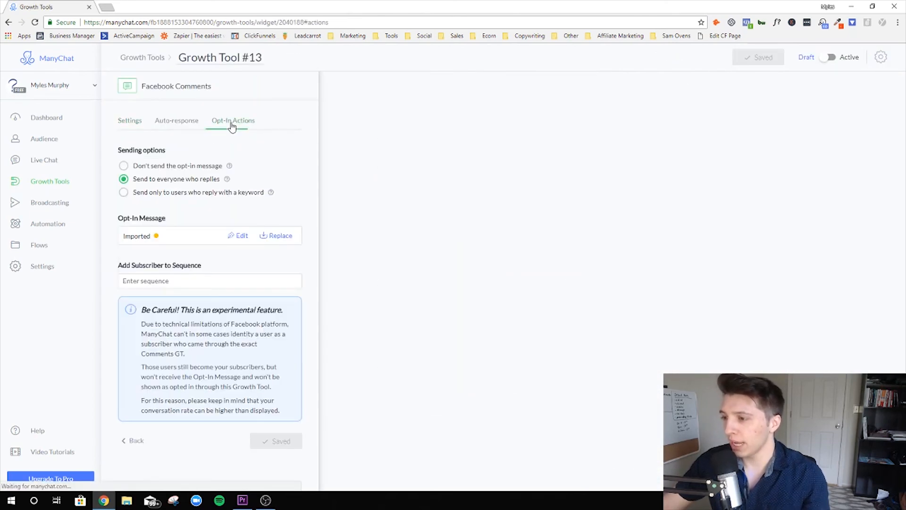